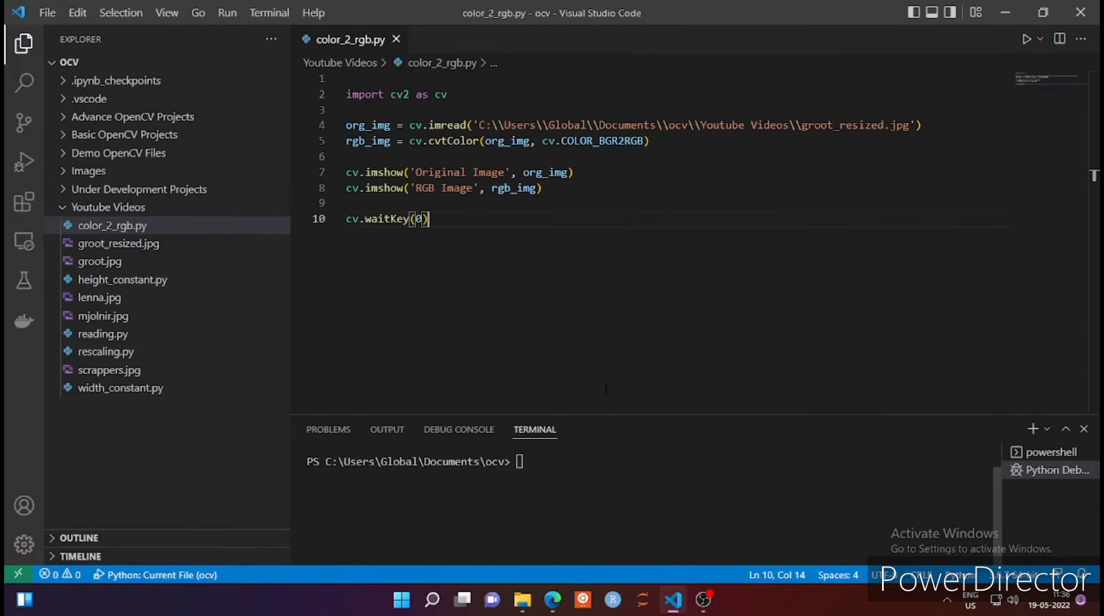
mouse_move(611, 321)
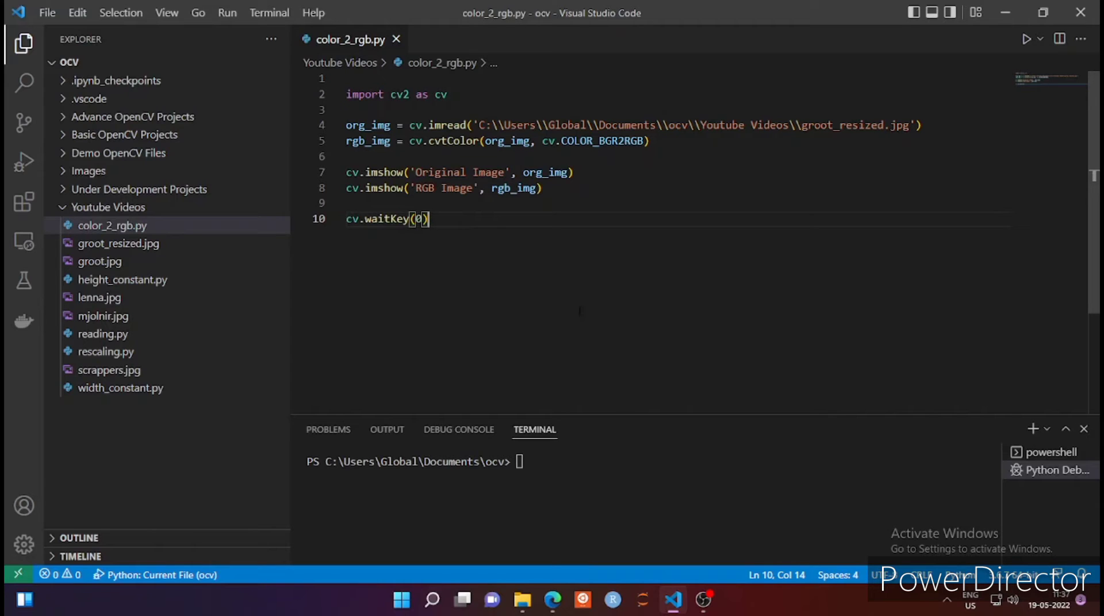
Step: Create a new file named color_2_gray.py in the Youtube Videos folder
right_click(108, 207)
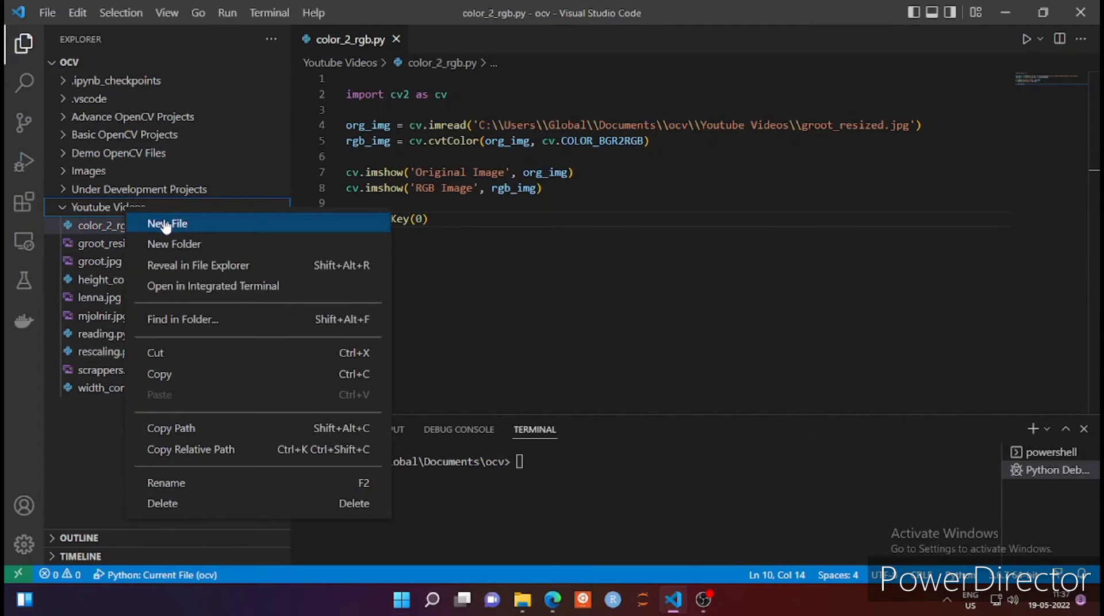
click(167, 223)
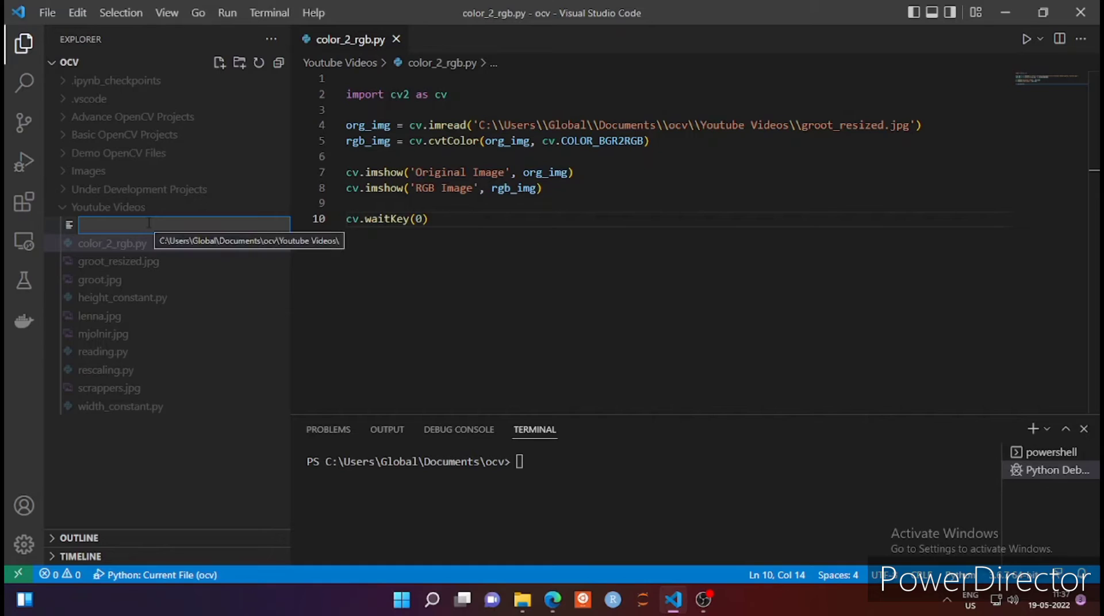
text(colo)
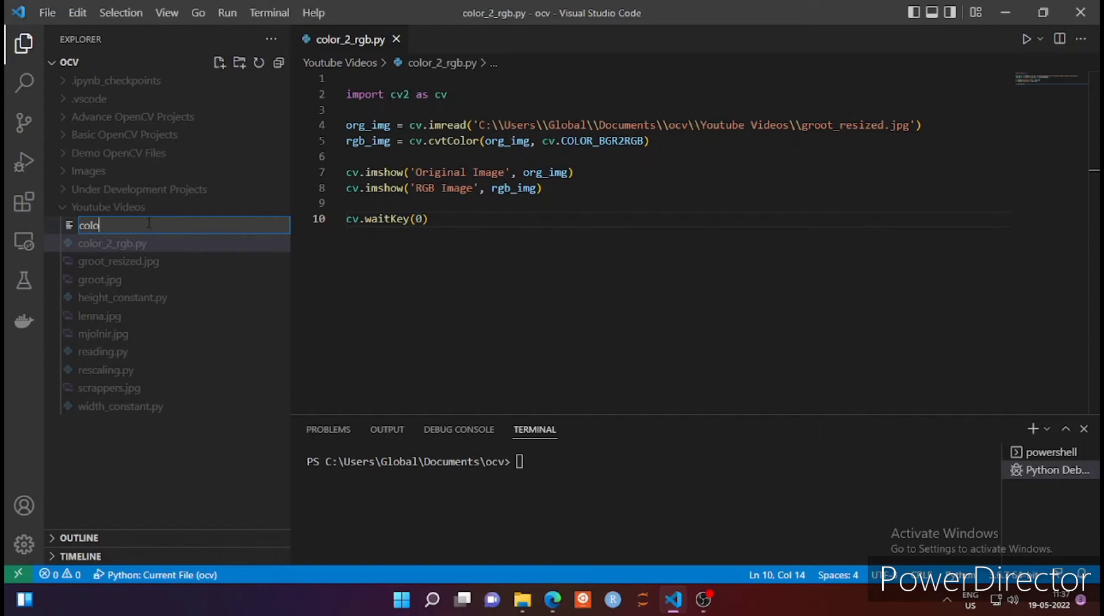
text(r_2_)
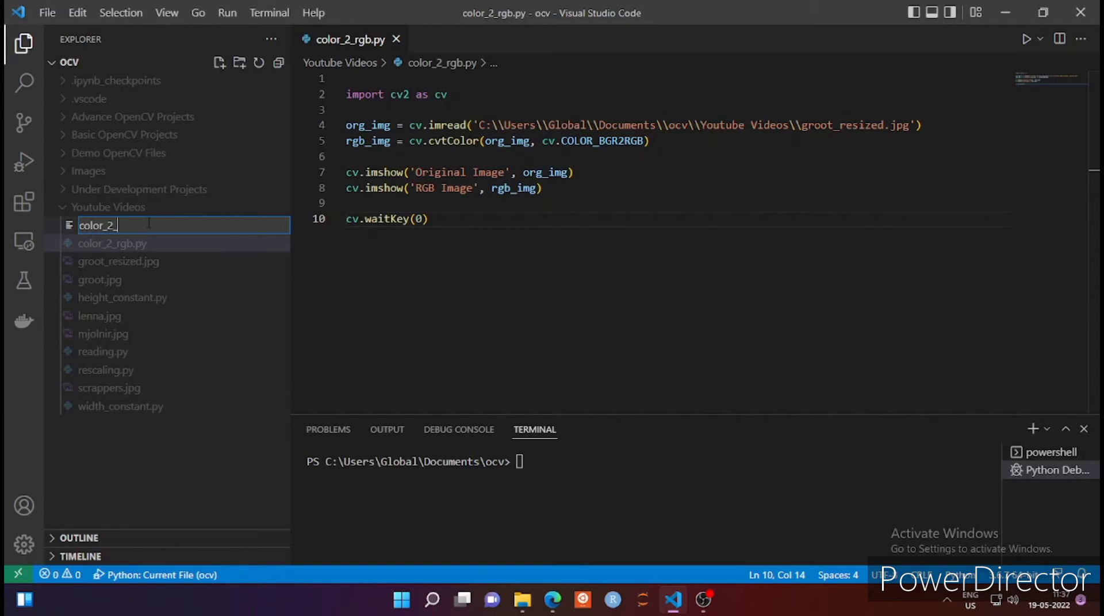
text(gray.py)
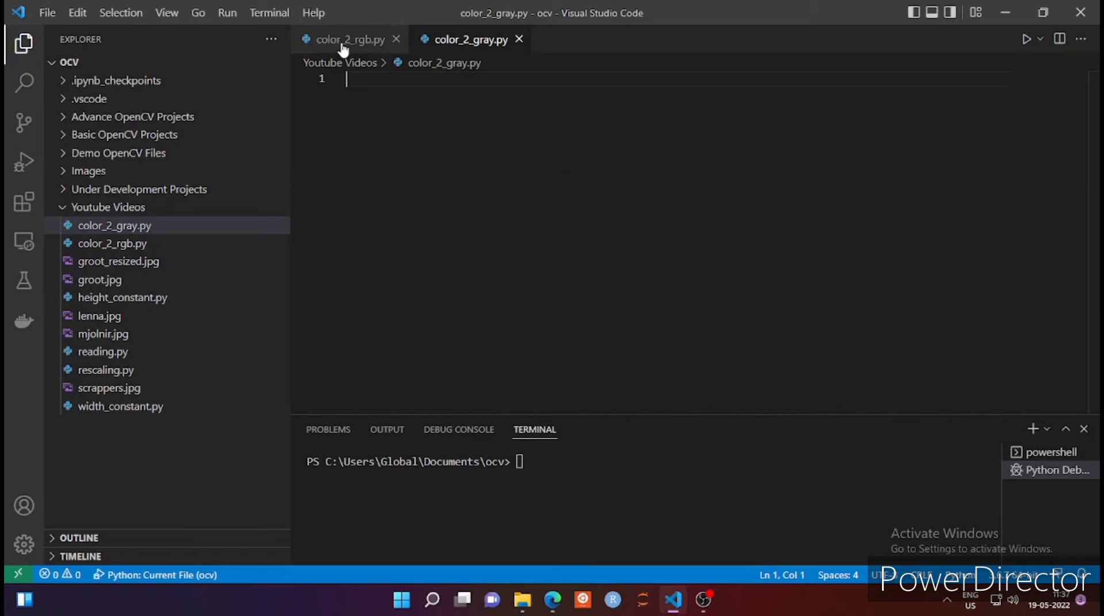
Step: Paste color_2_rgb.py's code into color_2_gray.py, renaming rgb_img to gray_img with COLOR_BGR2GRAY
click(348, 39)
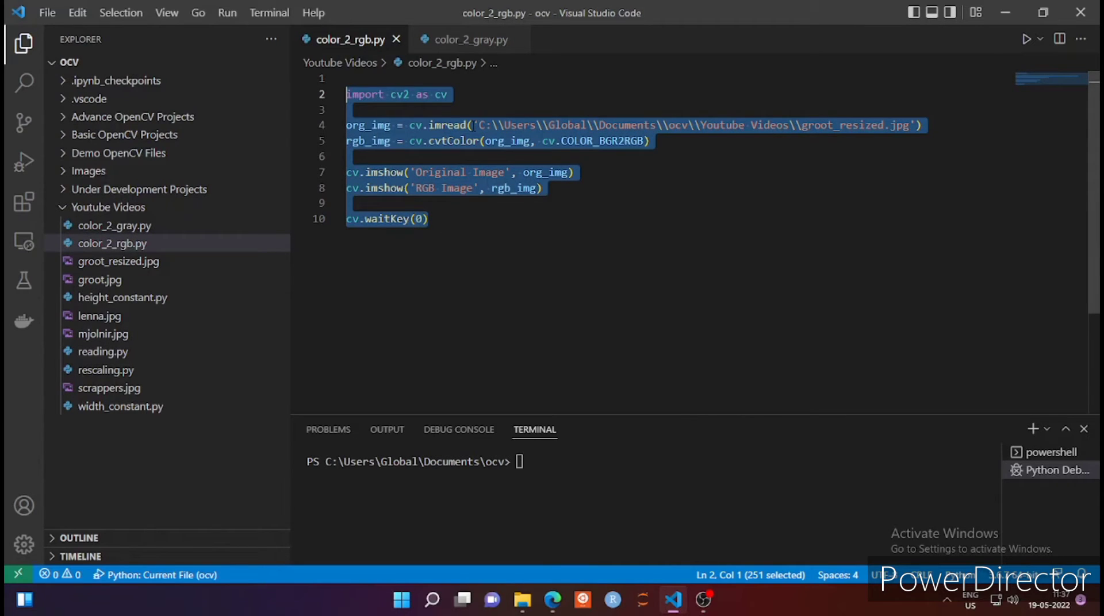
click(470, 38)
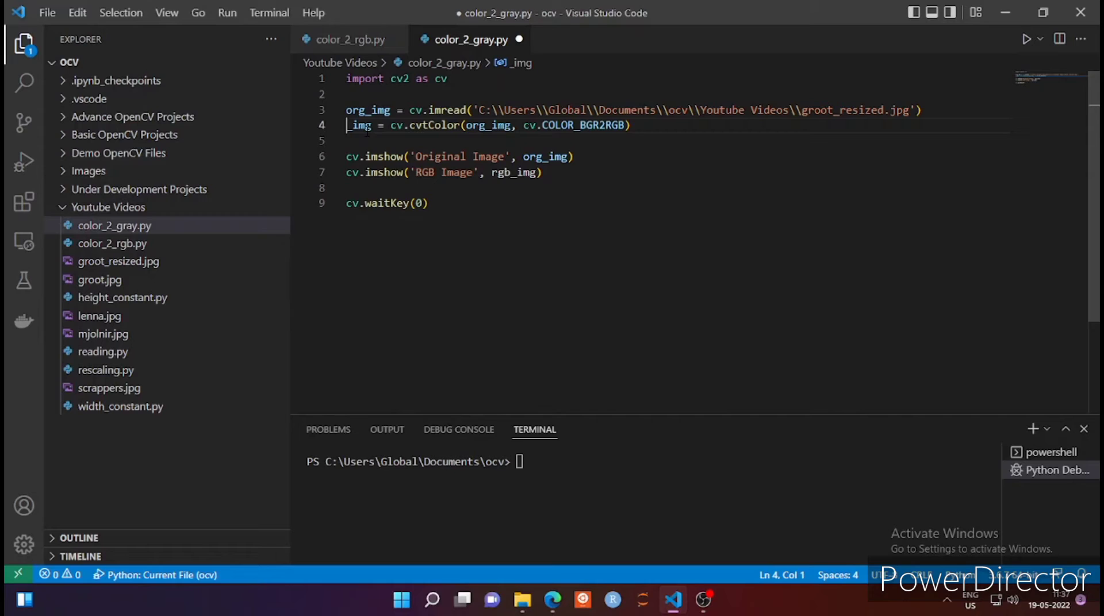
text(gra)
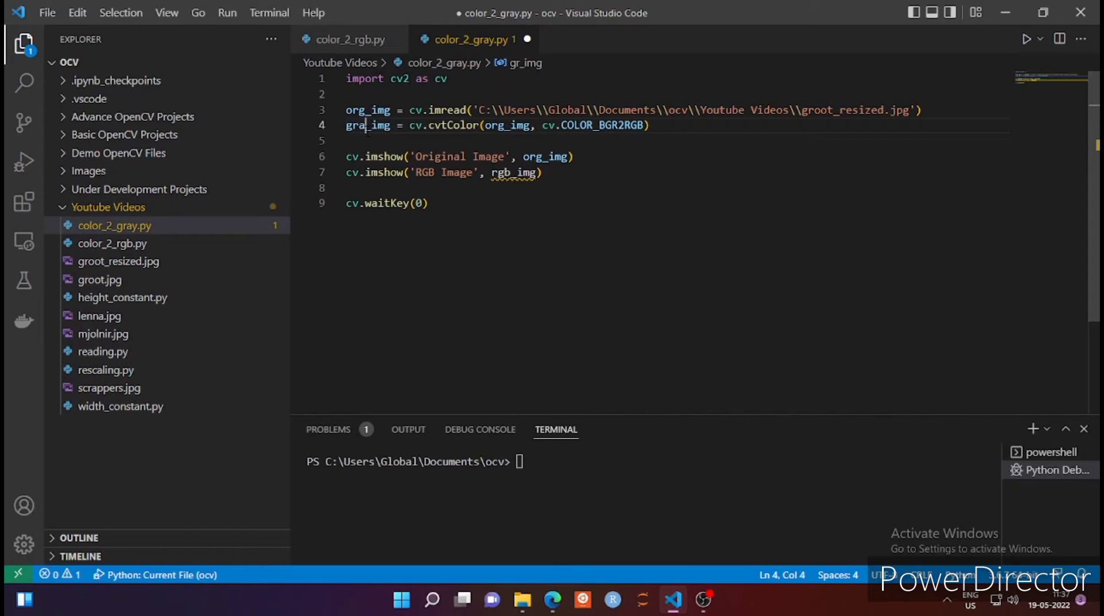
text(y)
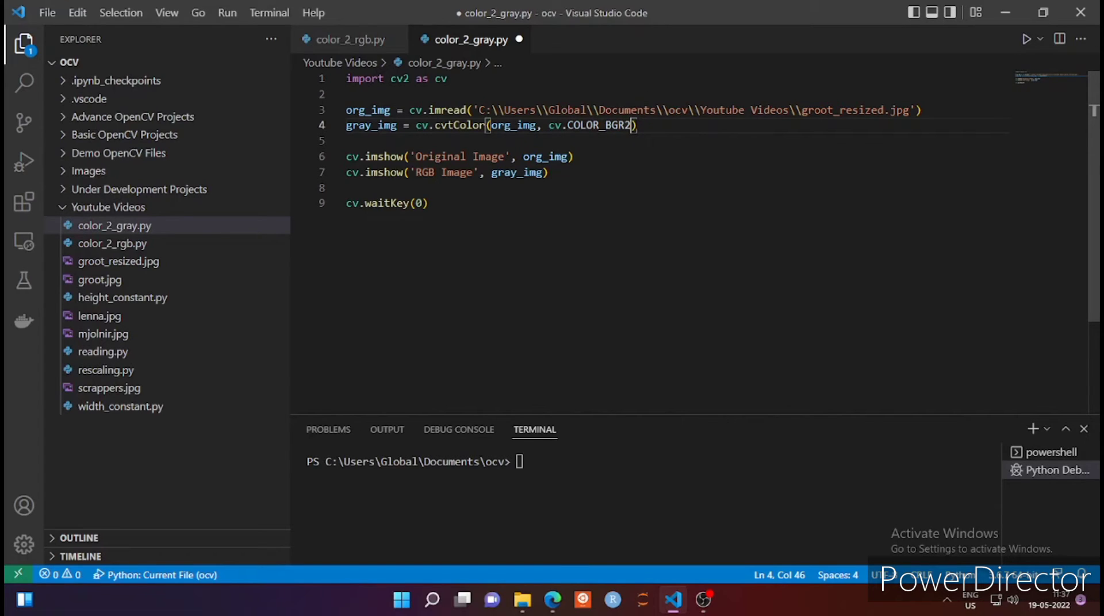
text(G)
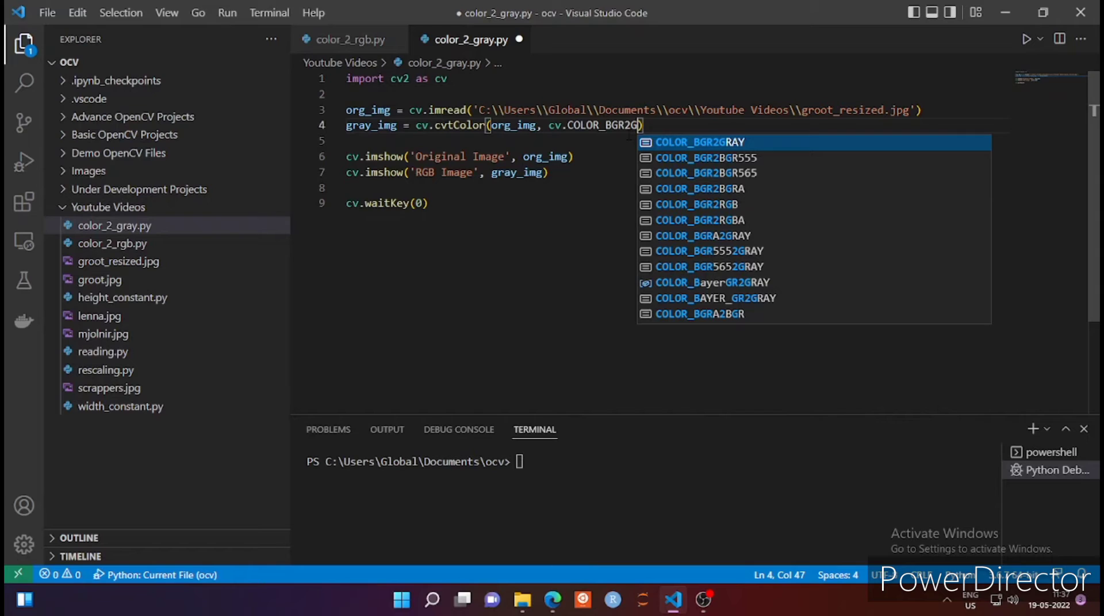
text(RAY)
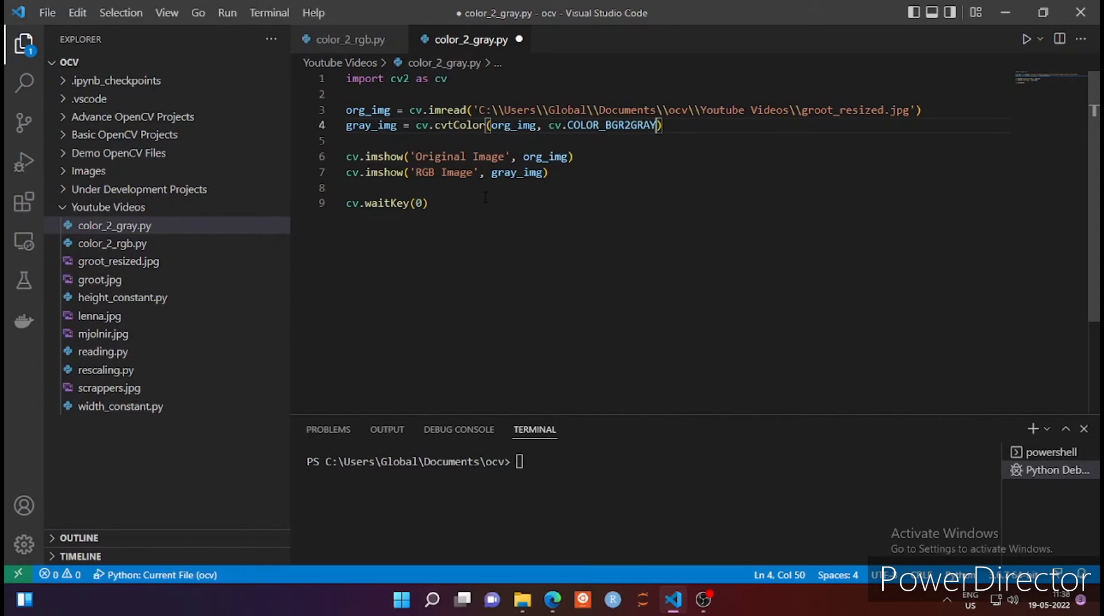
click(428, 204)
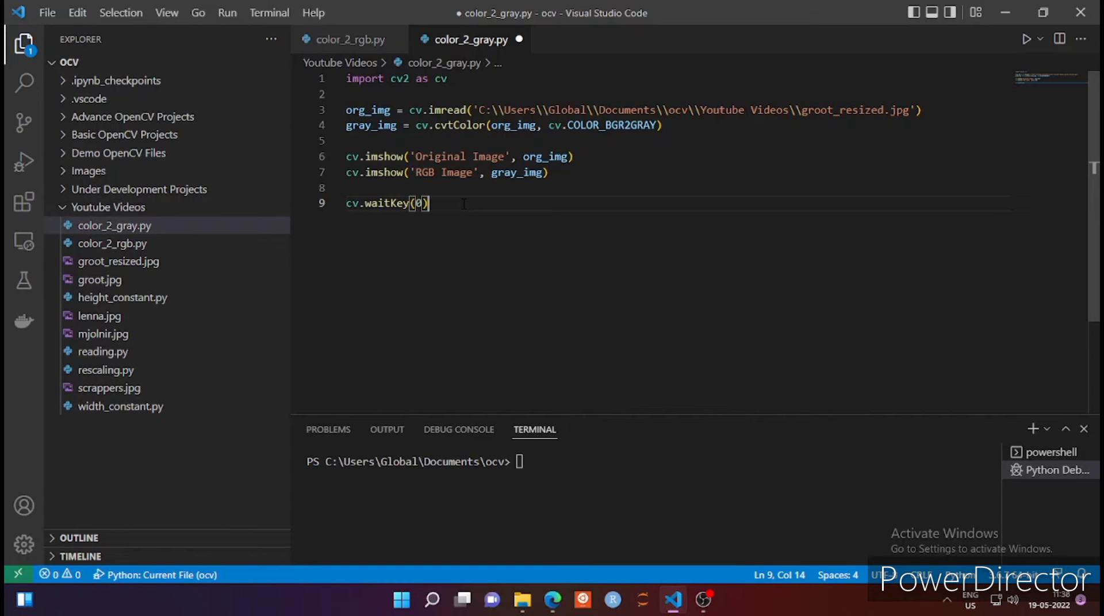
Step: Run color_2_gray.py and close the original and grayscale Groot windows
click(1027, 38)
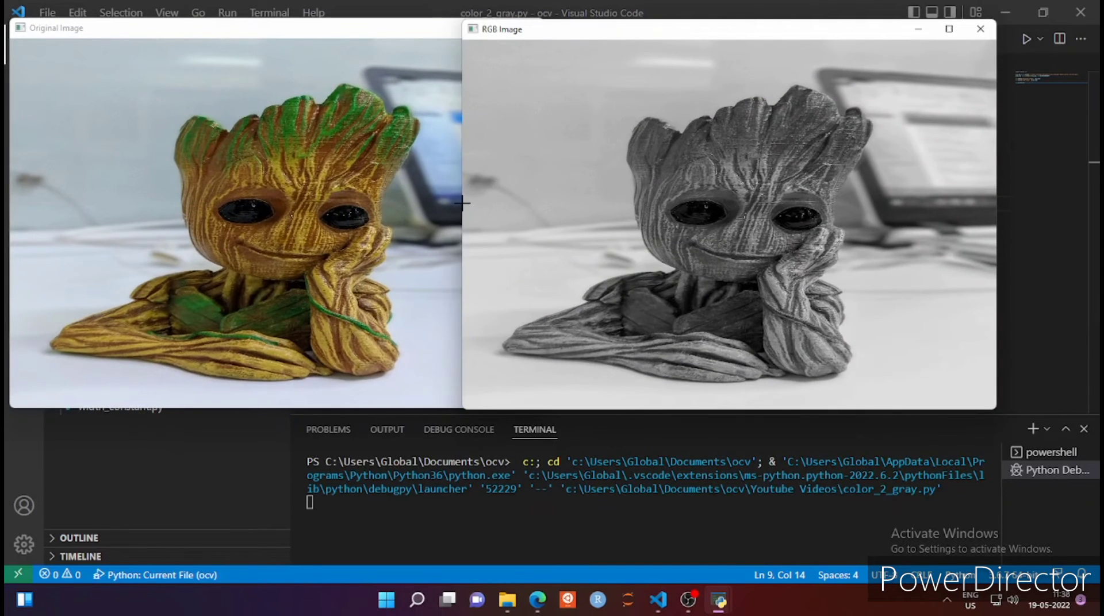
mouse_move(761, 45)
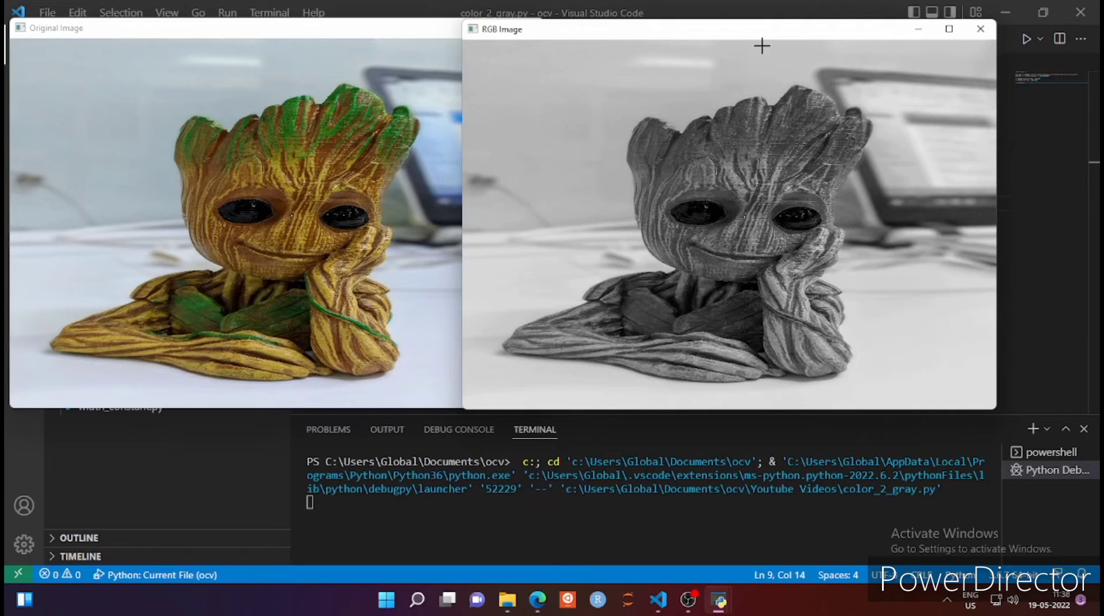
mouse_move(704, 192)
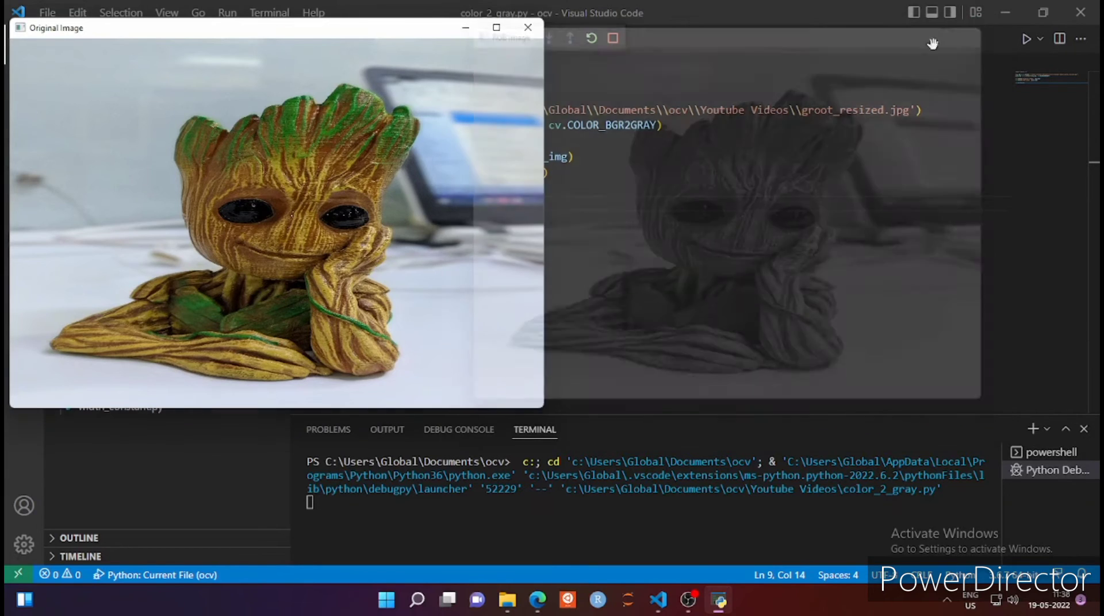
click(527, 28)
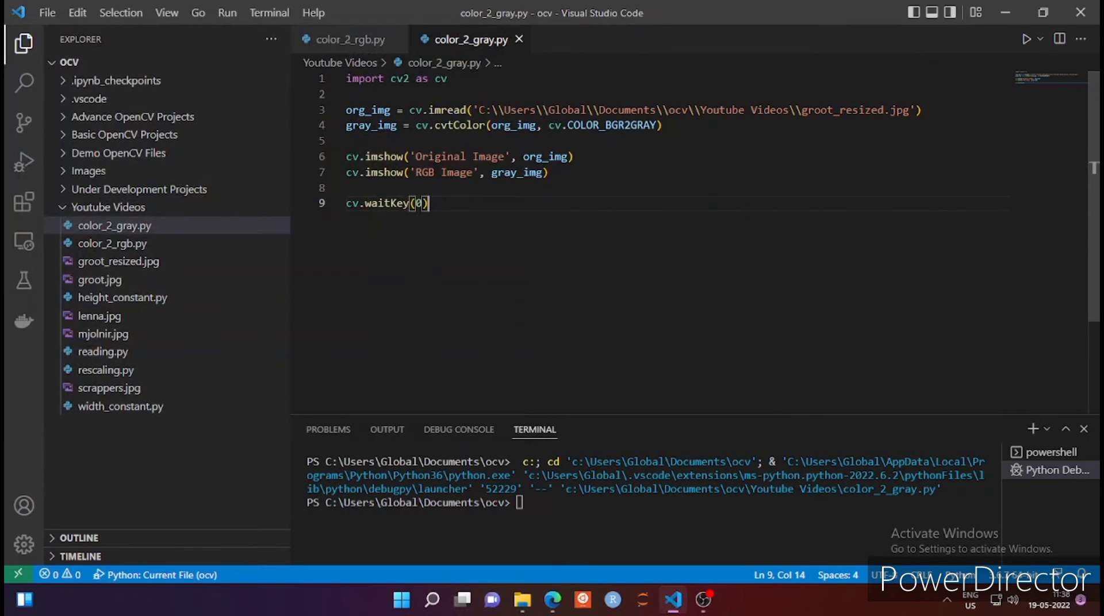
Step: Retitle the second imshow window from 'RGB Image' to 'Grayscale Image'
double_click(423, 173)
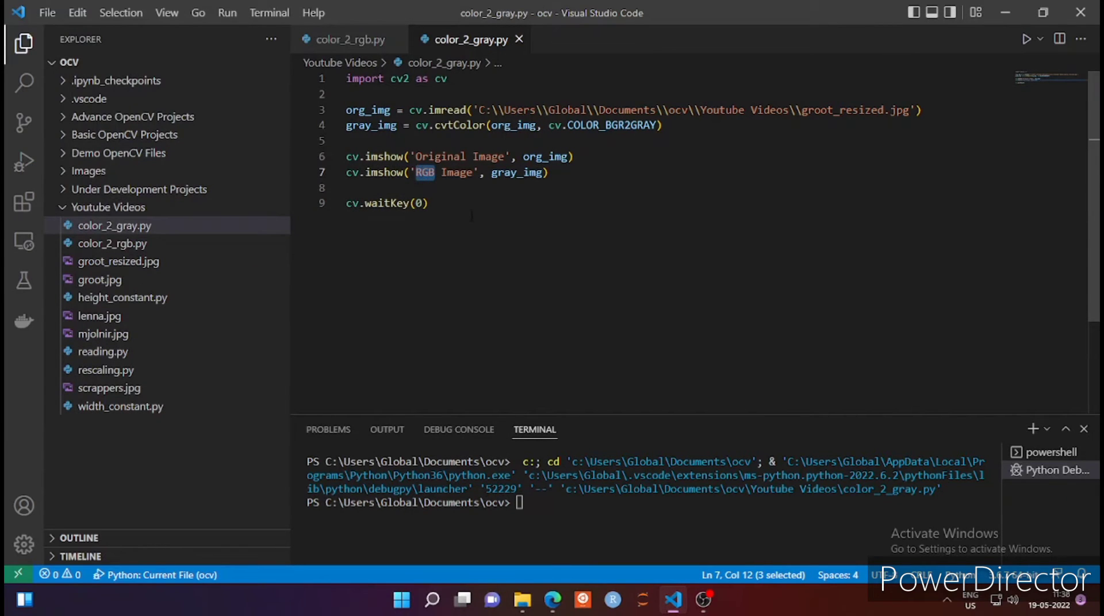
text(Gr)
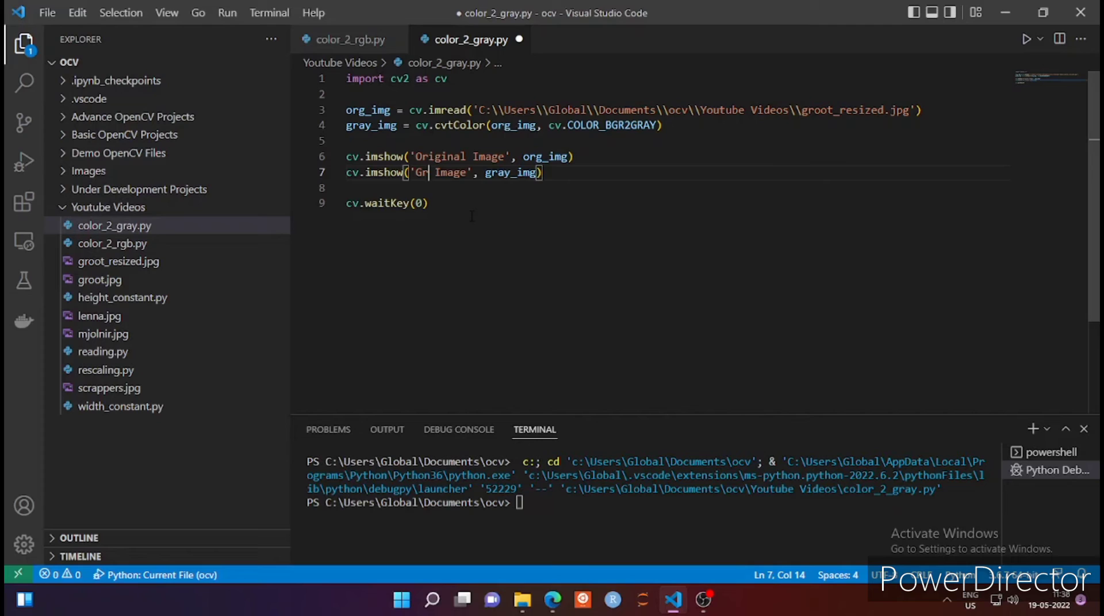
text(aysc)
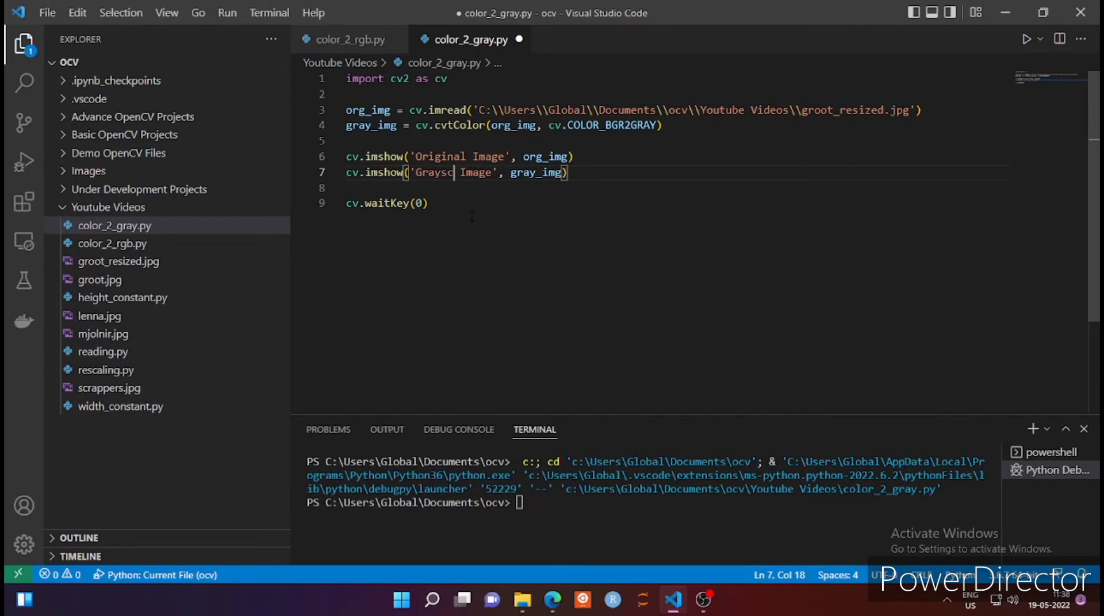
text(ale)
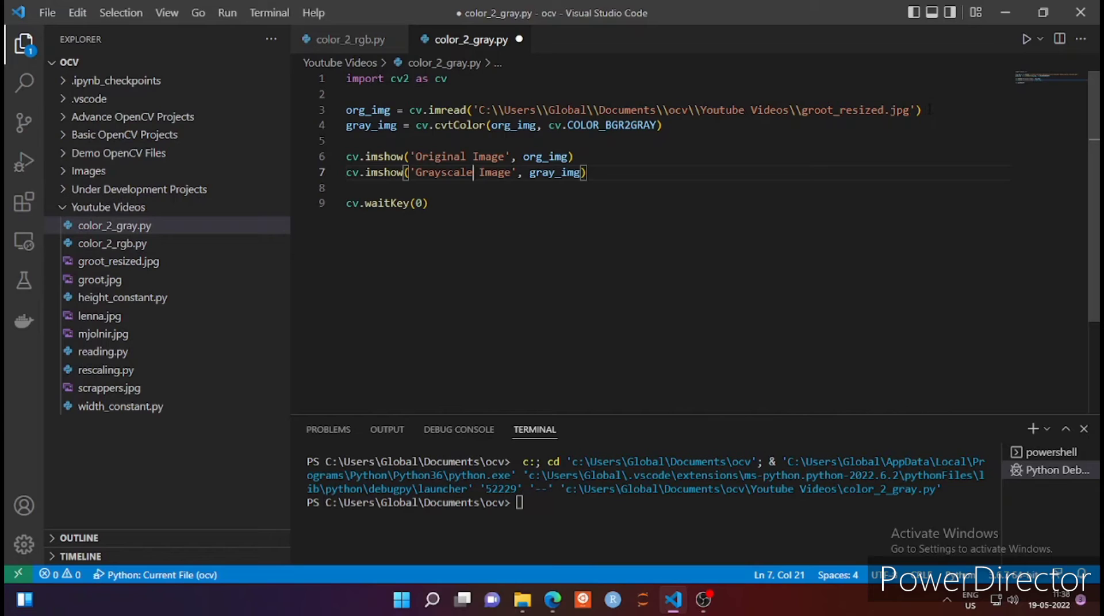
click(921, 110)
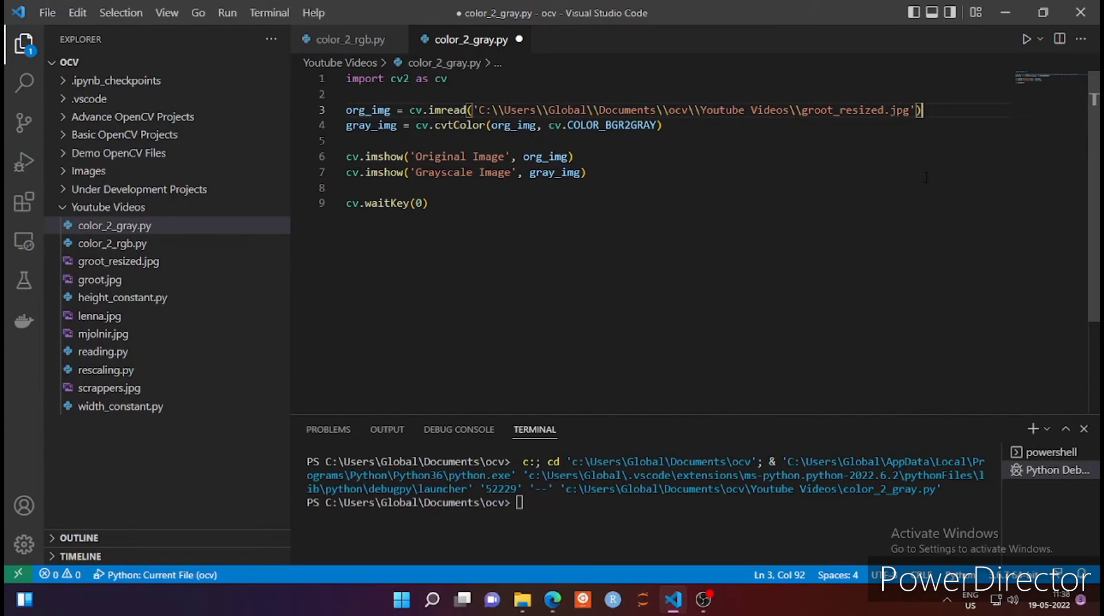
Step: Add print(org_img.shape) after the imread line
text(print)
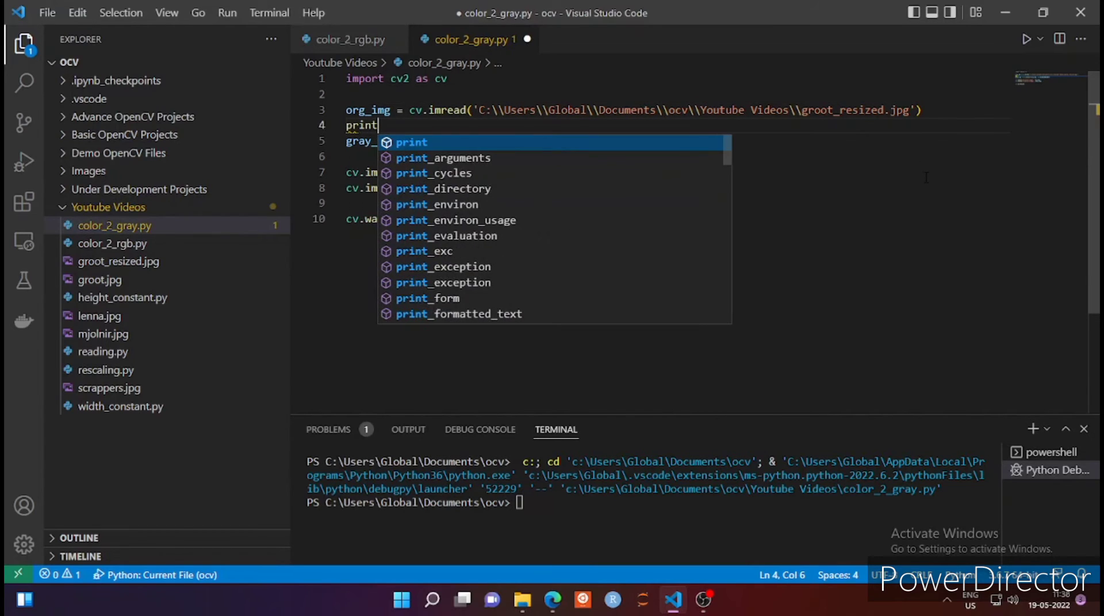
text((org)
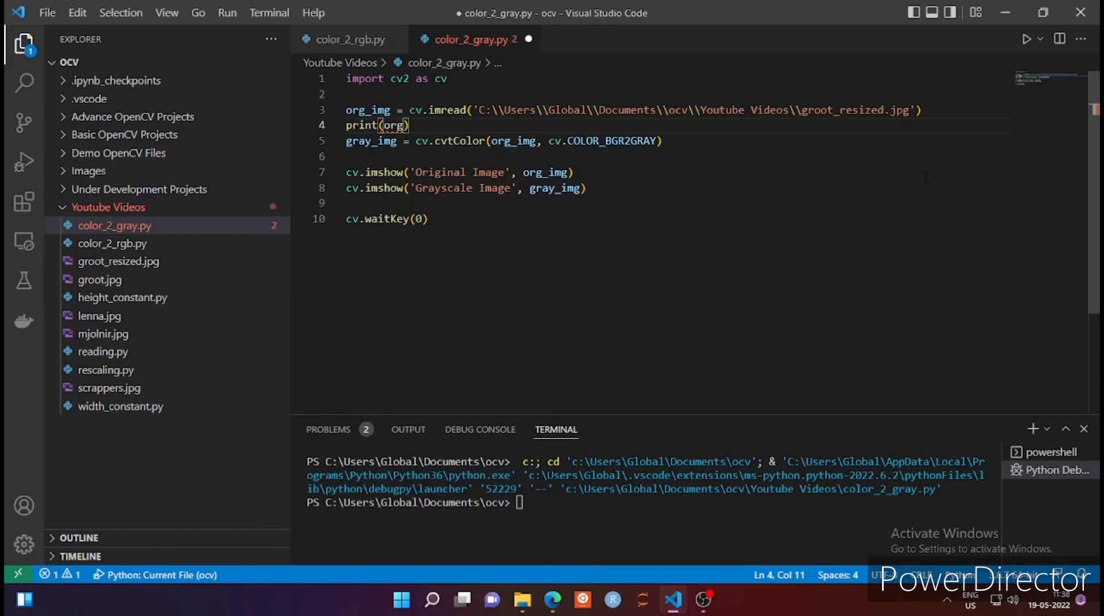
key(Backspace)
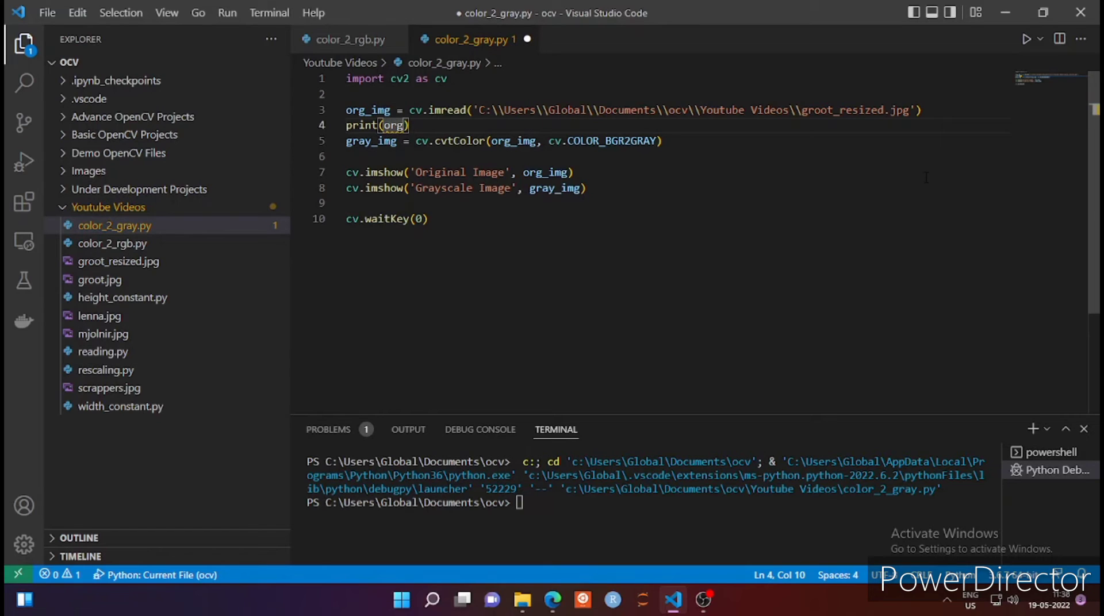
text(_i)
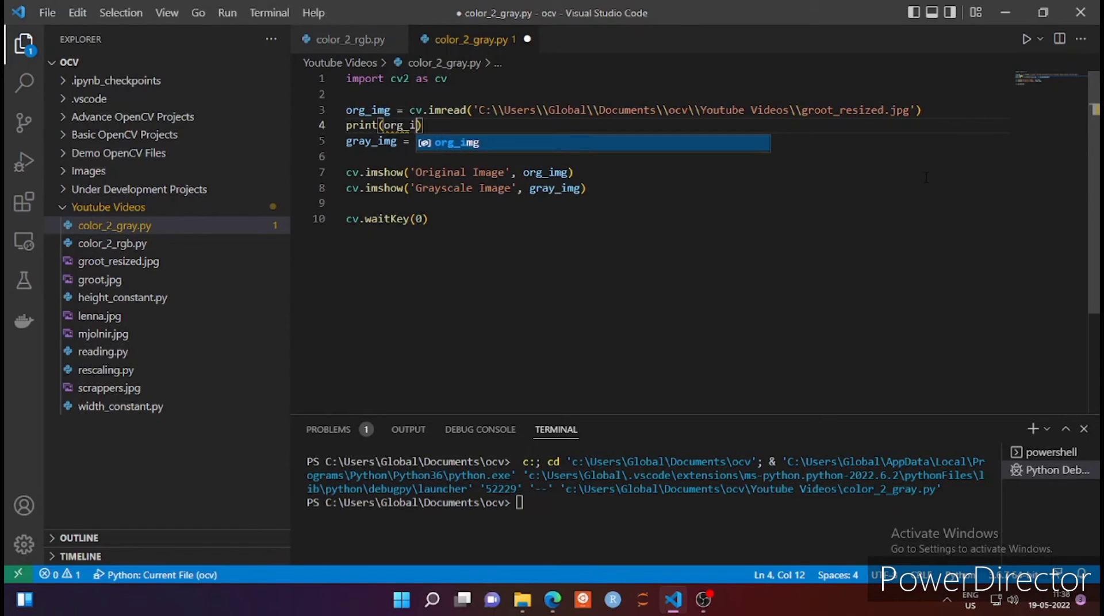
text(.shape)
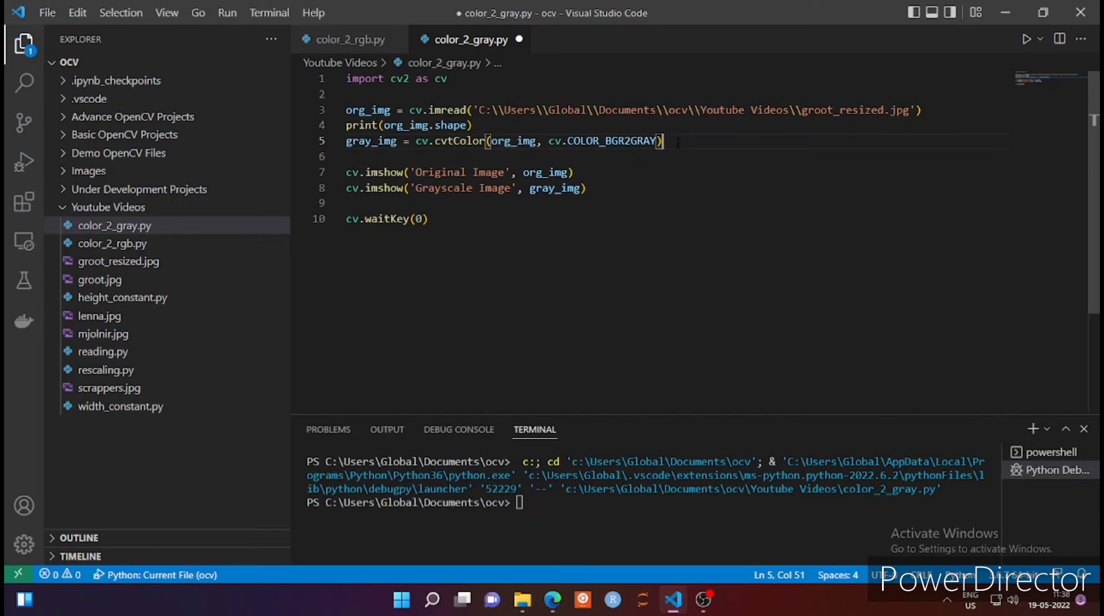
Step: Add print(gray_img.shape) below the conversion line and save the file
key(enter)
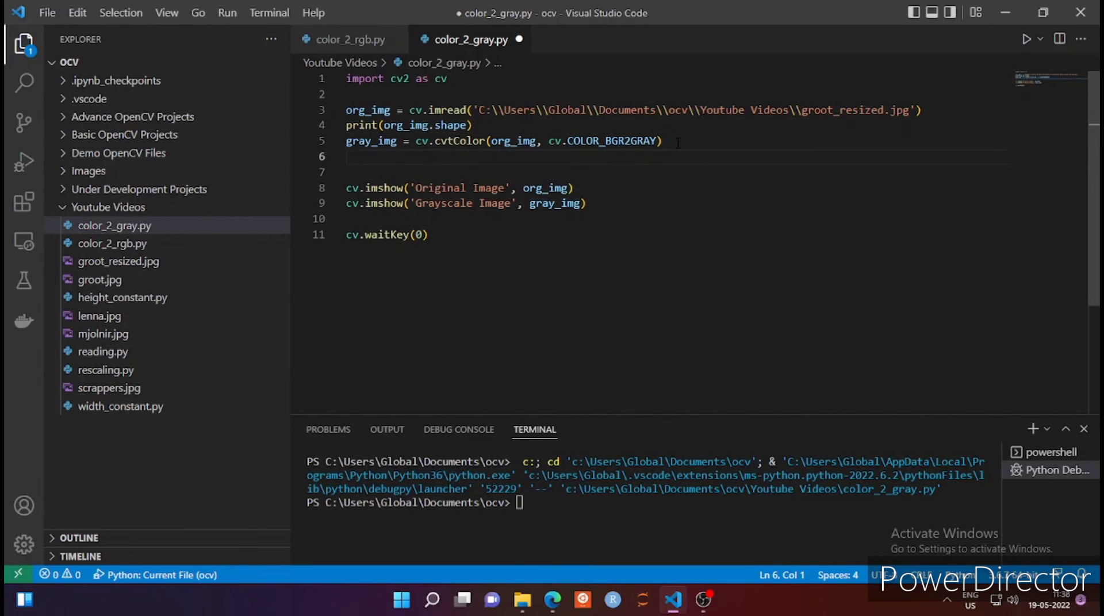
text(prio)
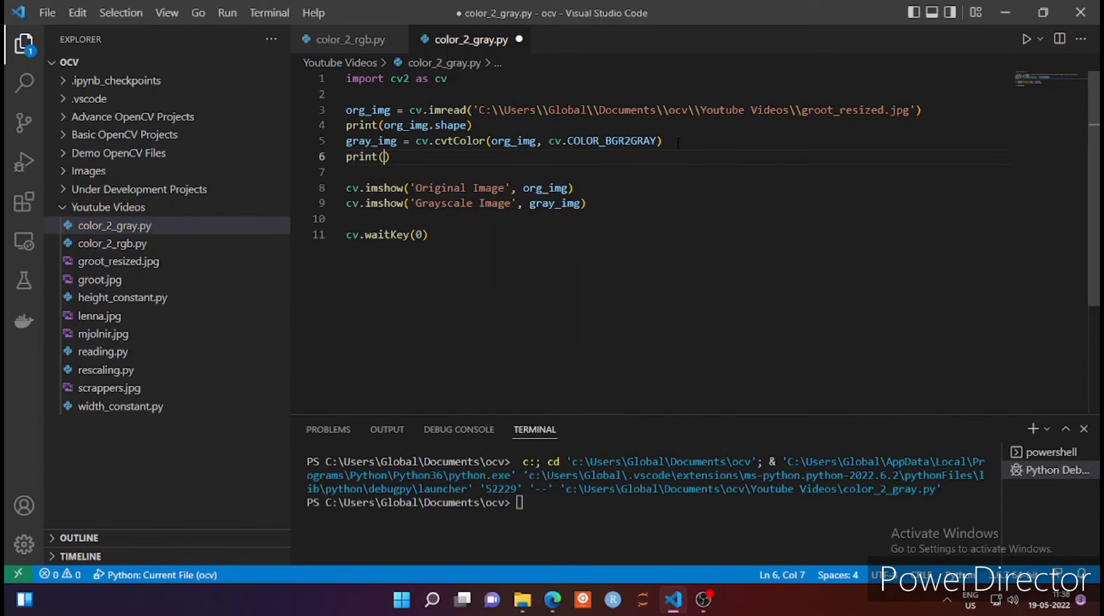
text(gray_im)
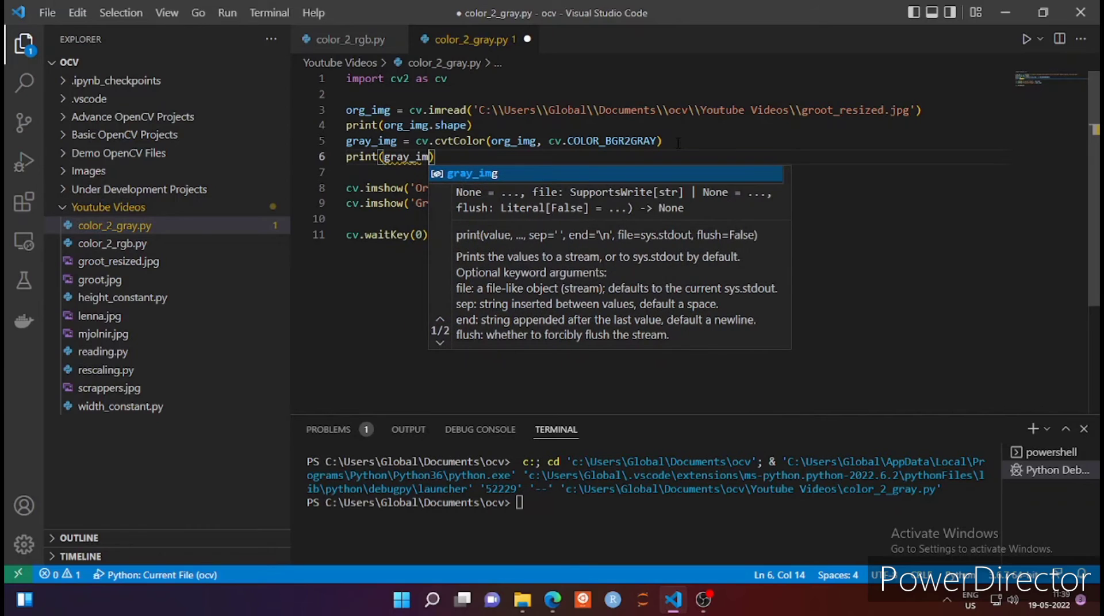
text())
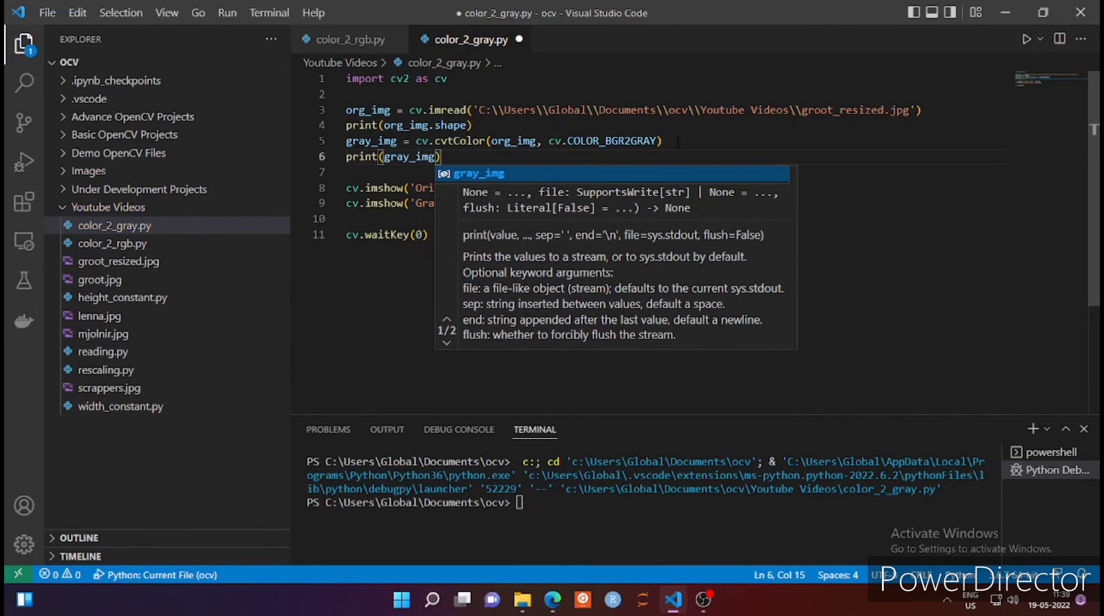
text(.shape)
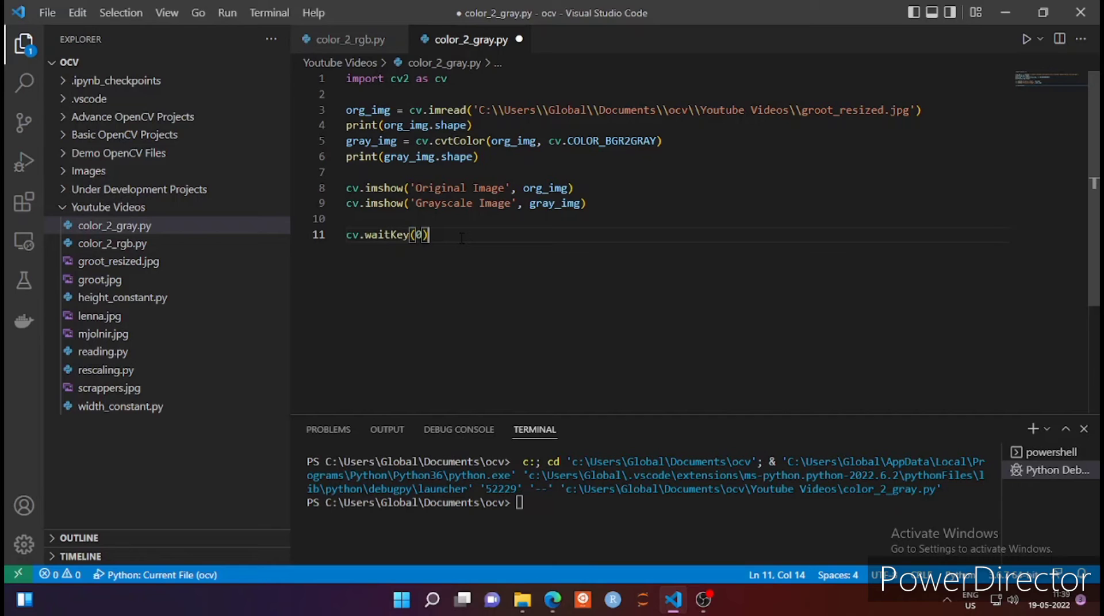
key(ctrl+s)
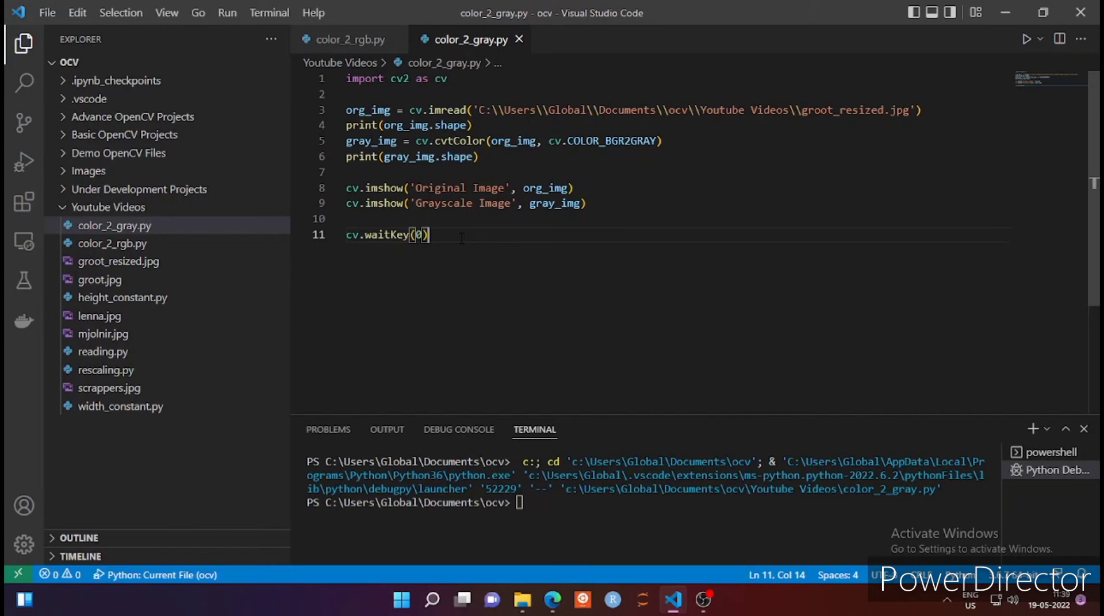
Step: Run the script, seeing shapes (540, 780, 3) and (540, 780), then close the windows
click(1026, 39)
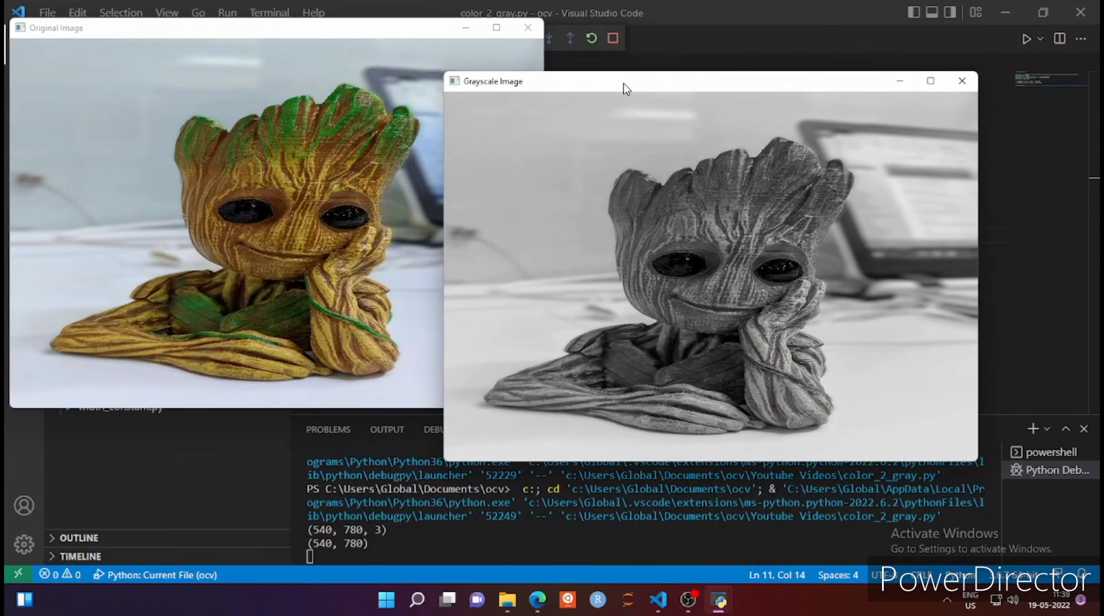
mouse_move(383, 206)
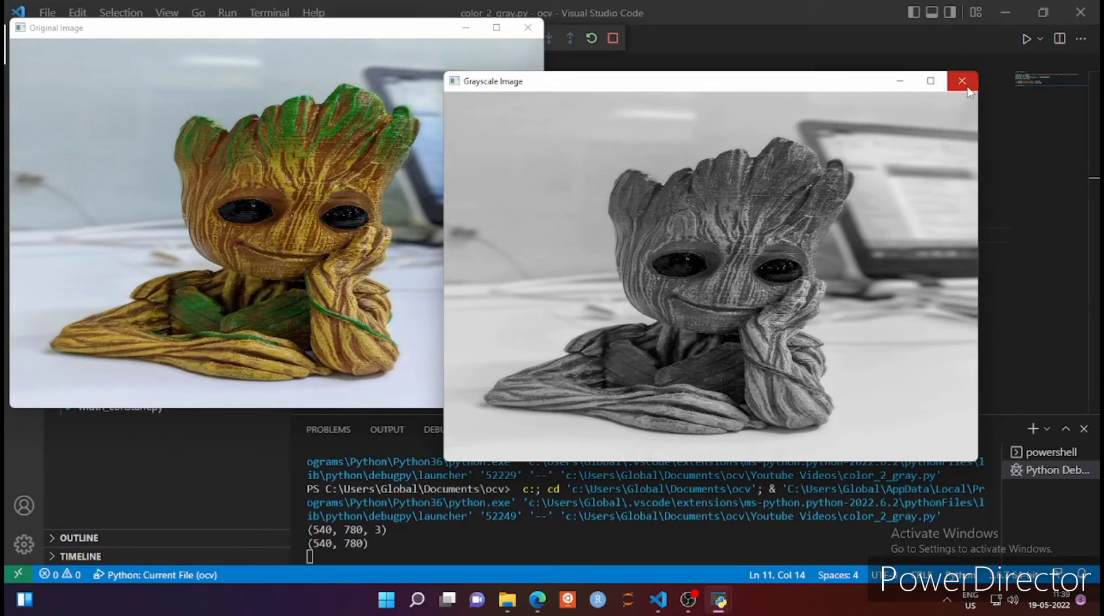
click(963, 81)
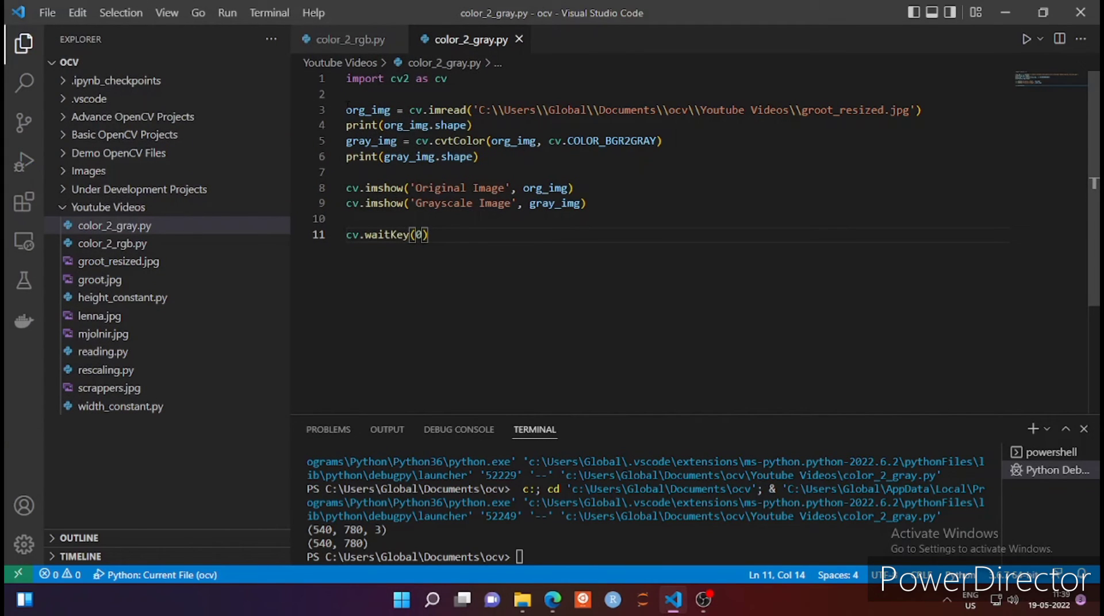
Step: Comment the cvtColor line '# Method 1' and add a second imread of groot_resized.jpg
click(676, 141)
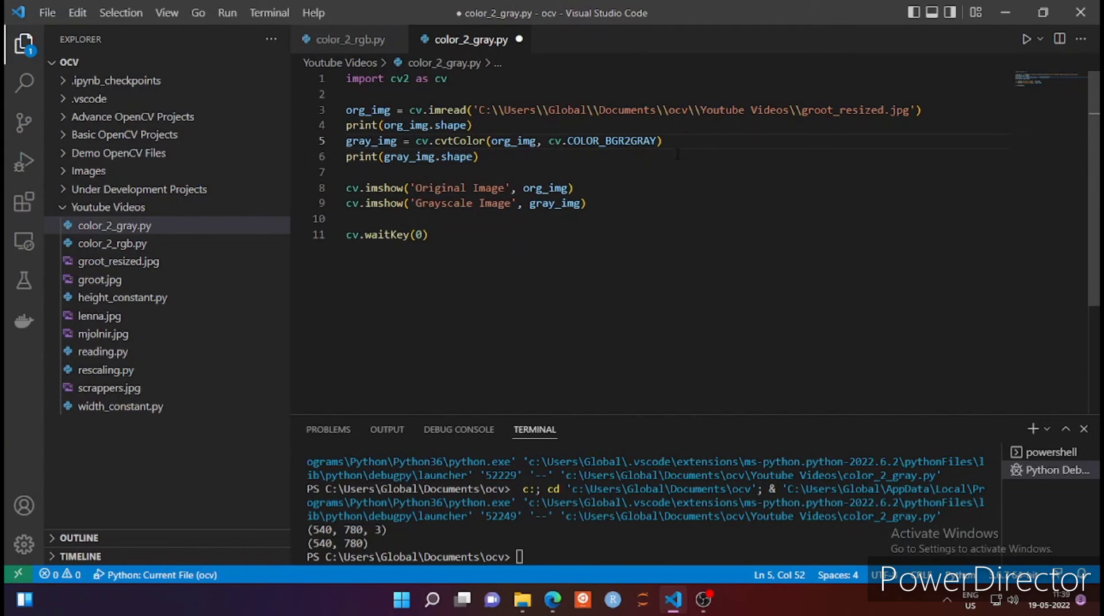
text(# Methos)
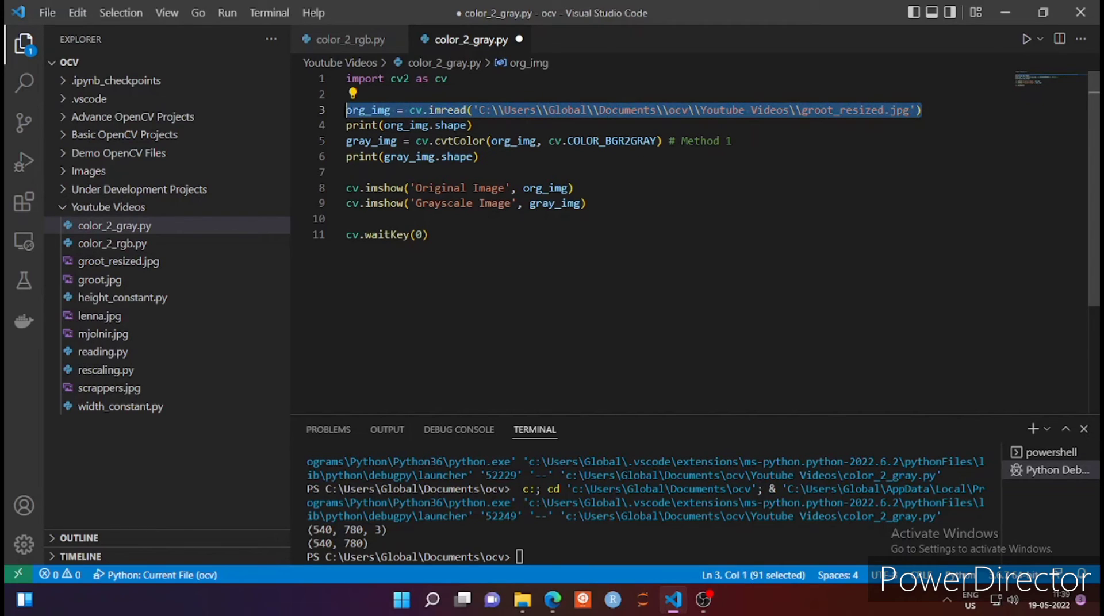
mouse_move(361, 110)
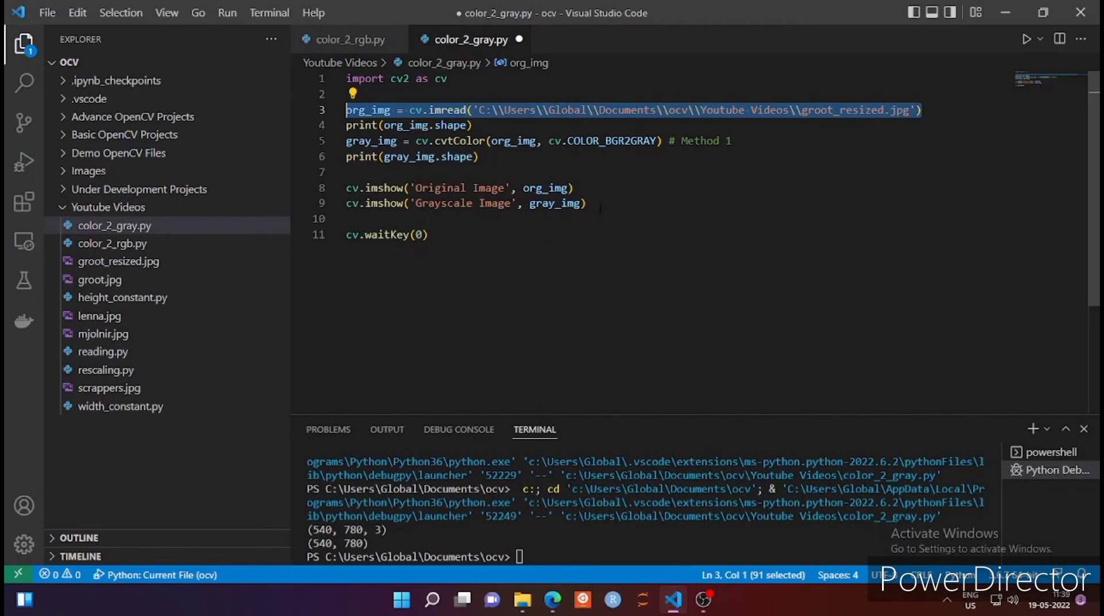
click(371, 172)
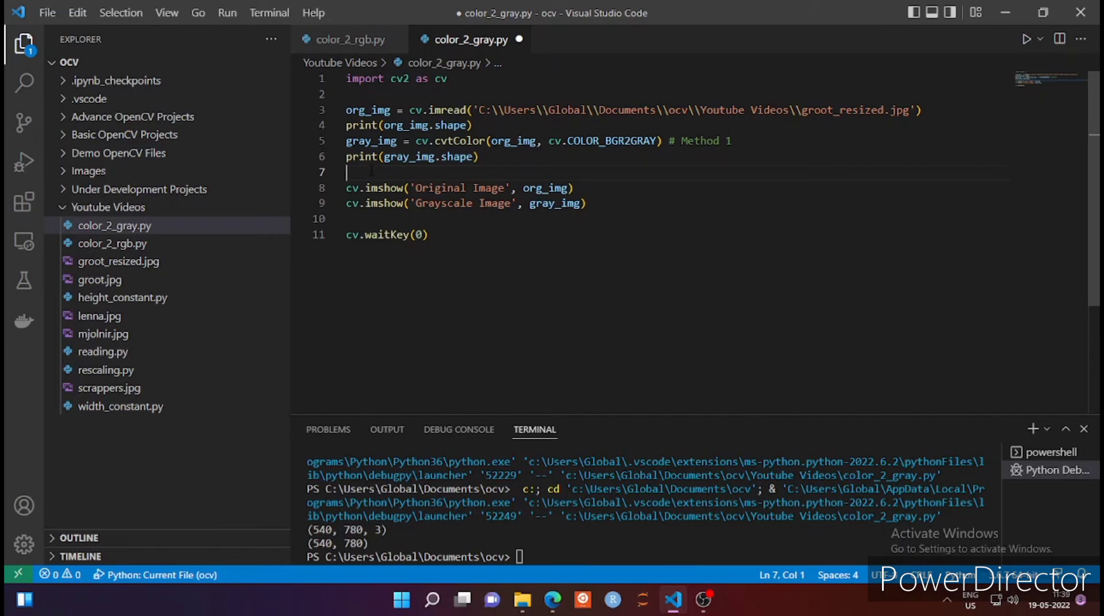
key(Enter)
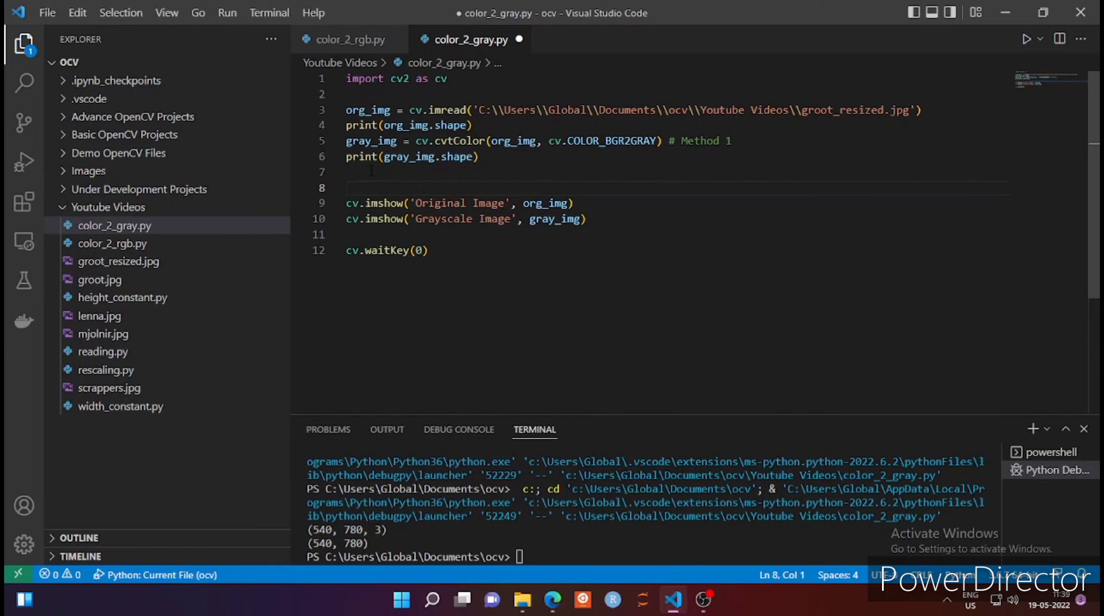
text(org_img = cv.imread('C:\\Users\\Global\\Documents\\ocv\\Youtube Videos\\groot_resized.jpg'))
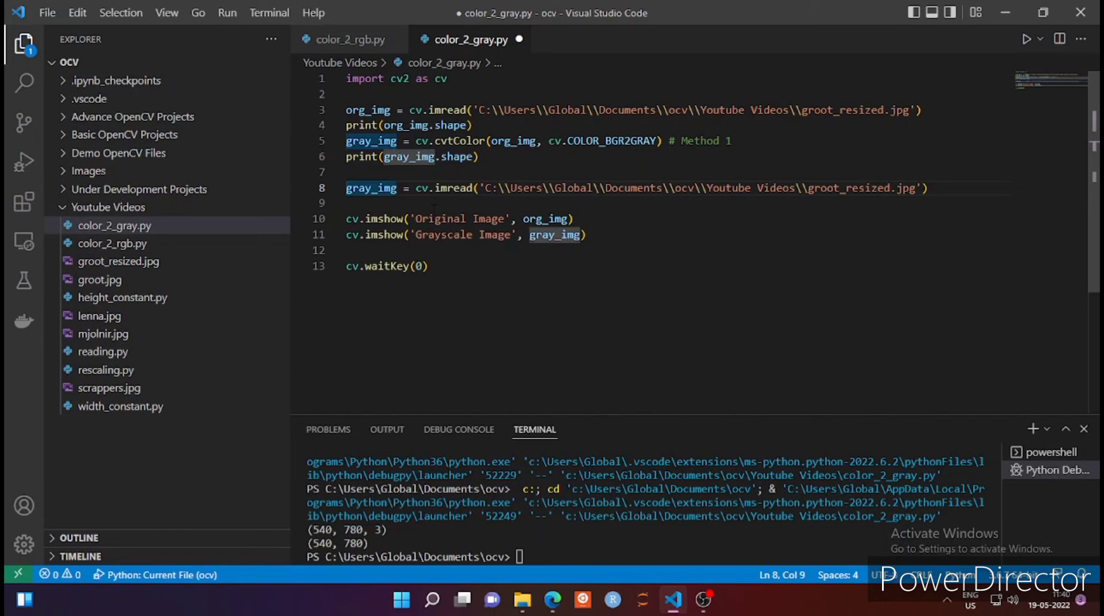
Step: Read the image with flag 0 into gray_img_2, display it, add a Method comment, save
text(_2)
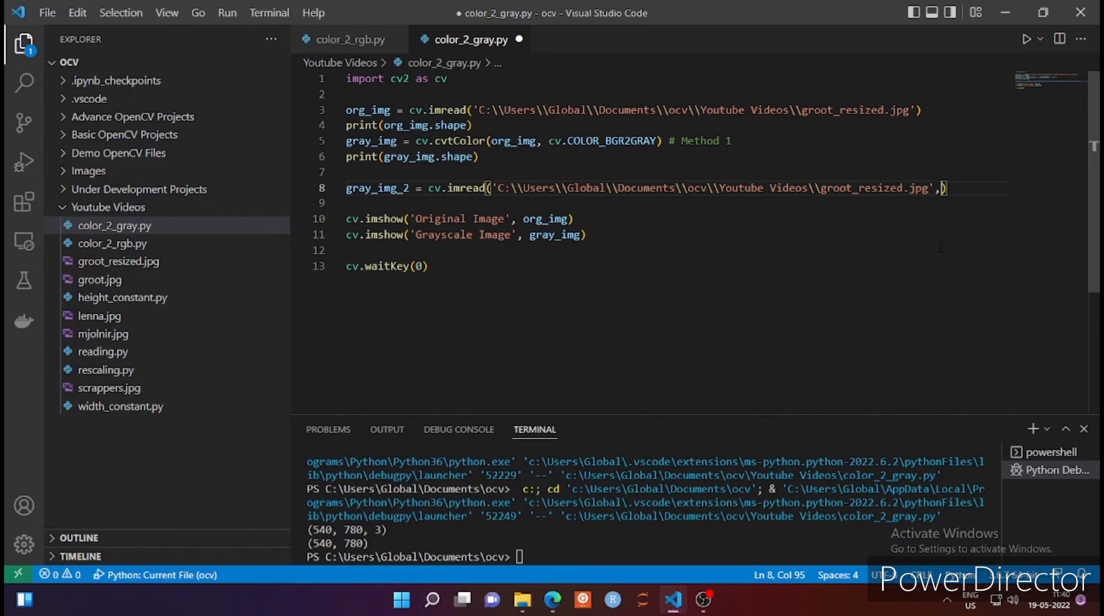
text(0)
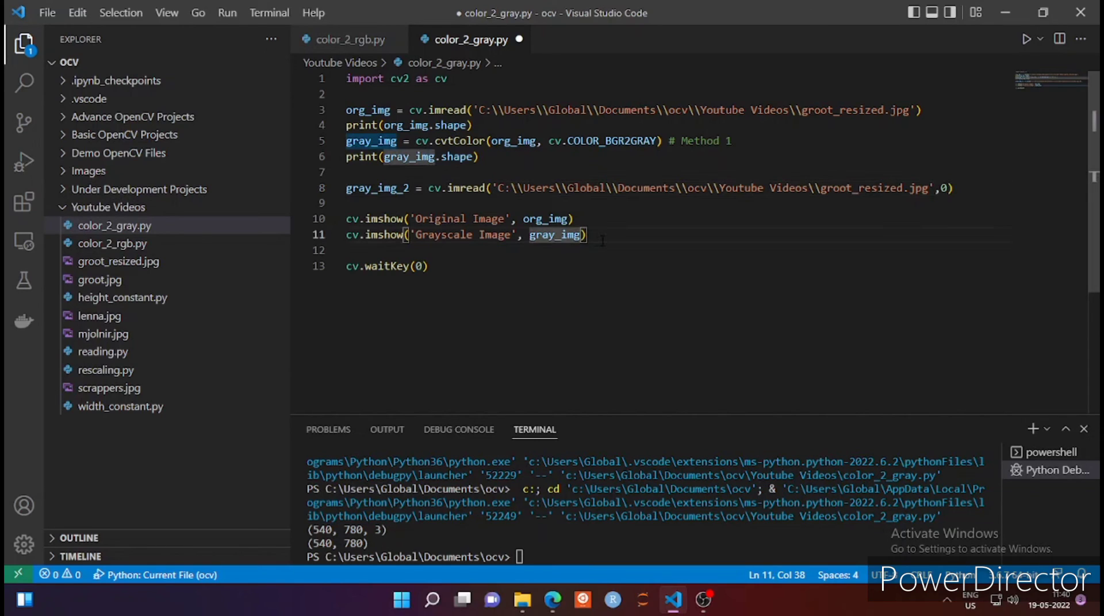
text(_2)
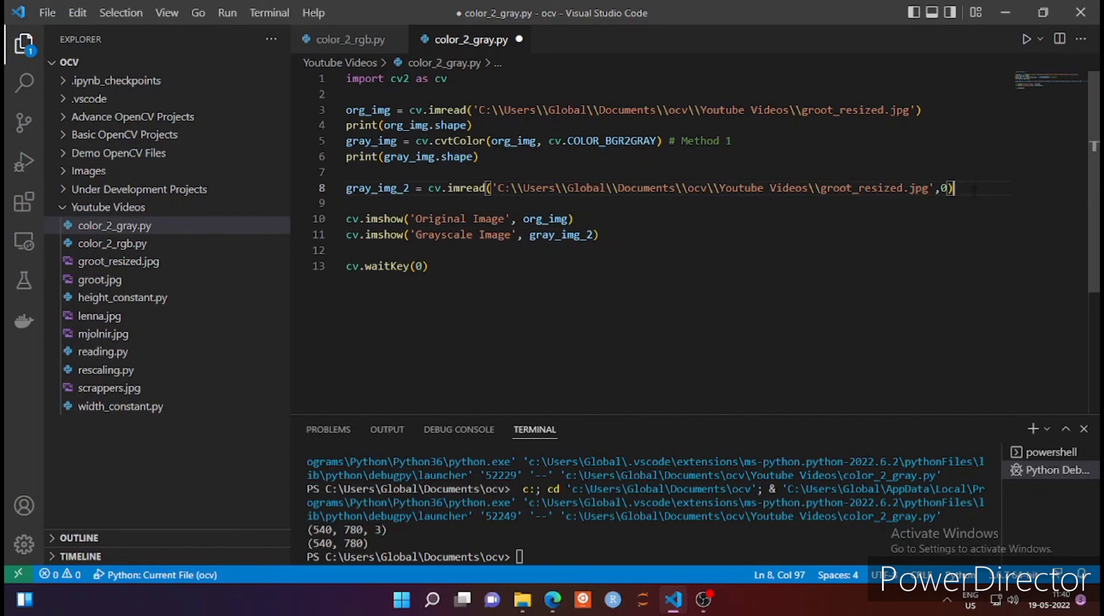
text(#)
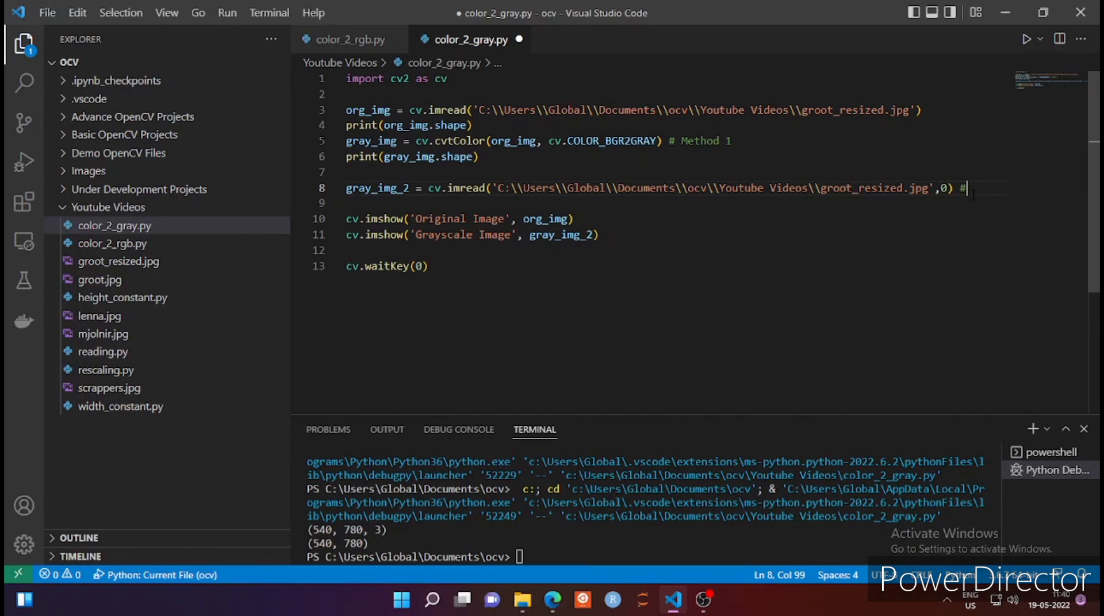
text(Method)
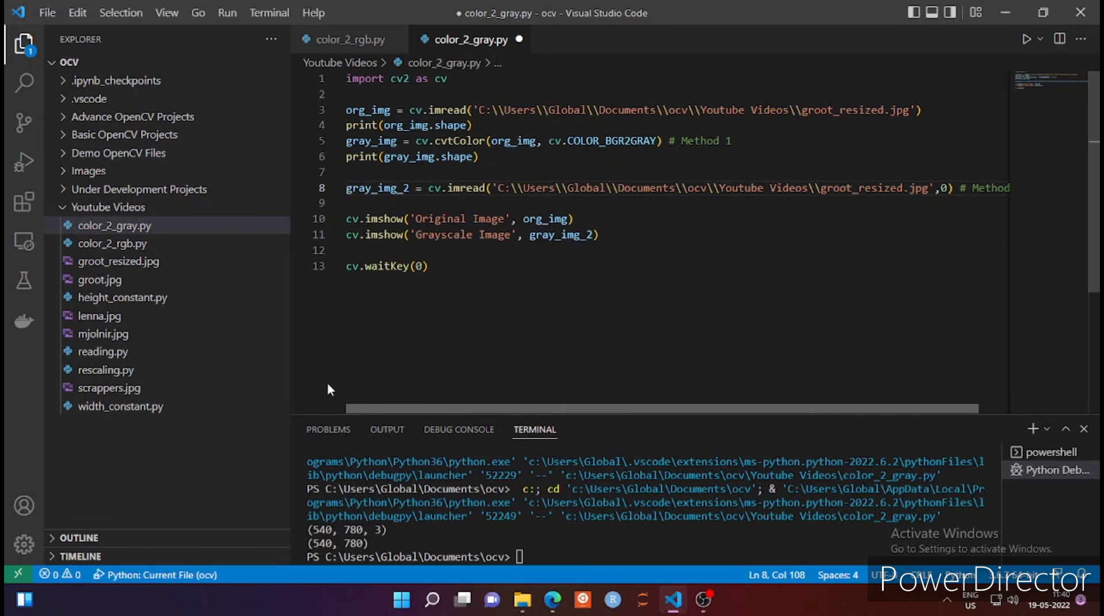
click(423, 266)
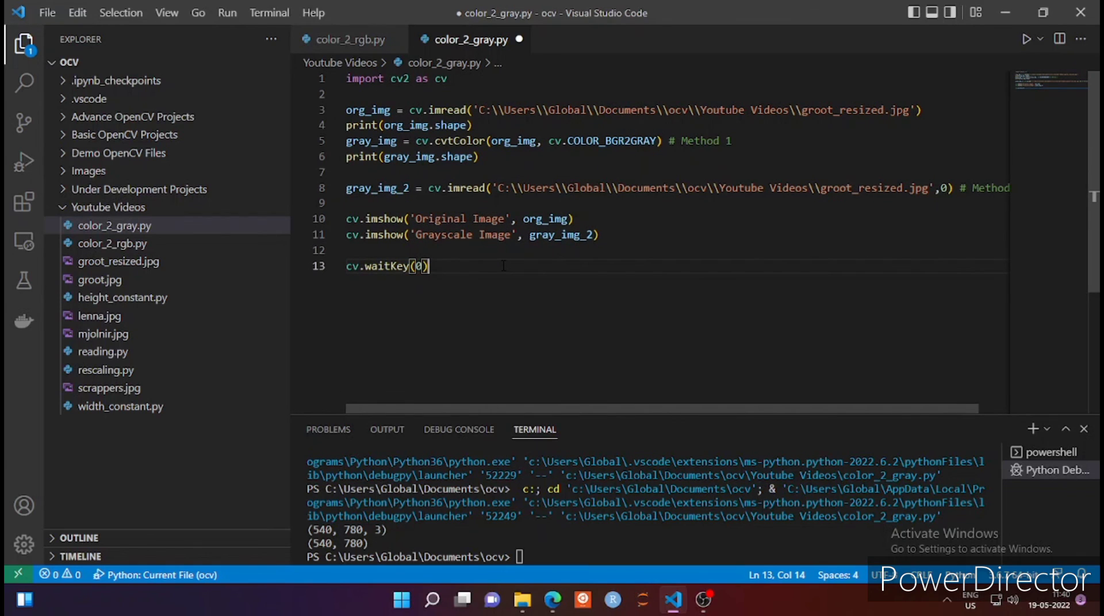
key(ctrl+s)
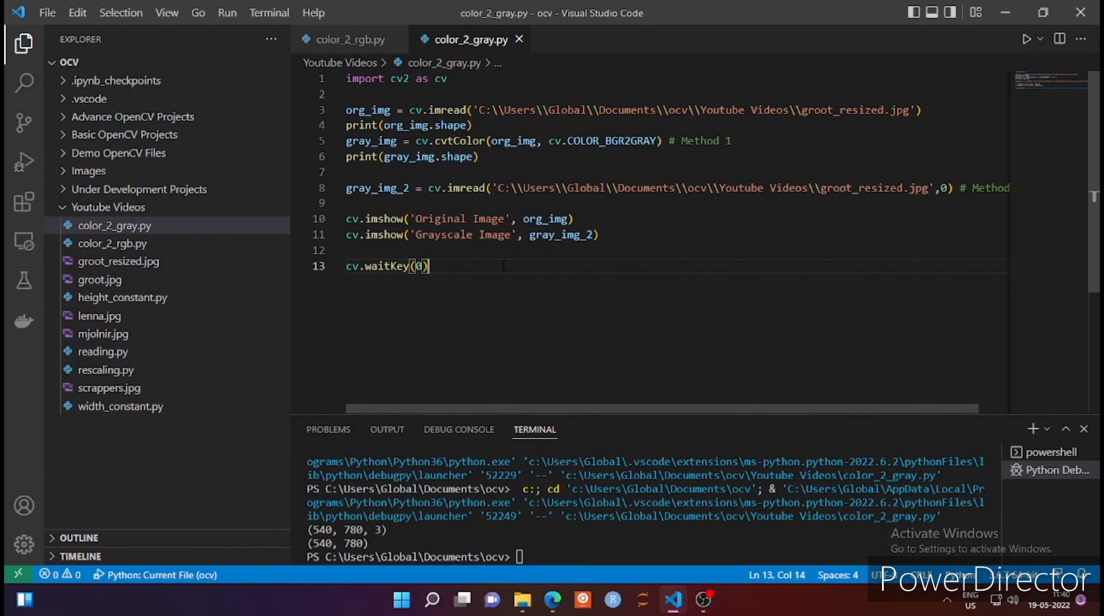
Step: Run the revised script, close the Groot windows, and minimize VS Code
click(1026, 39)
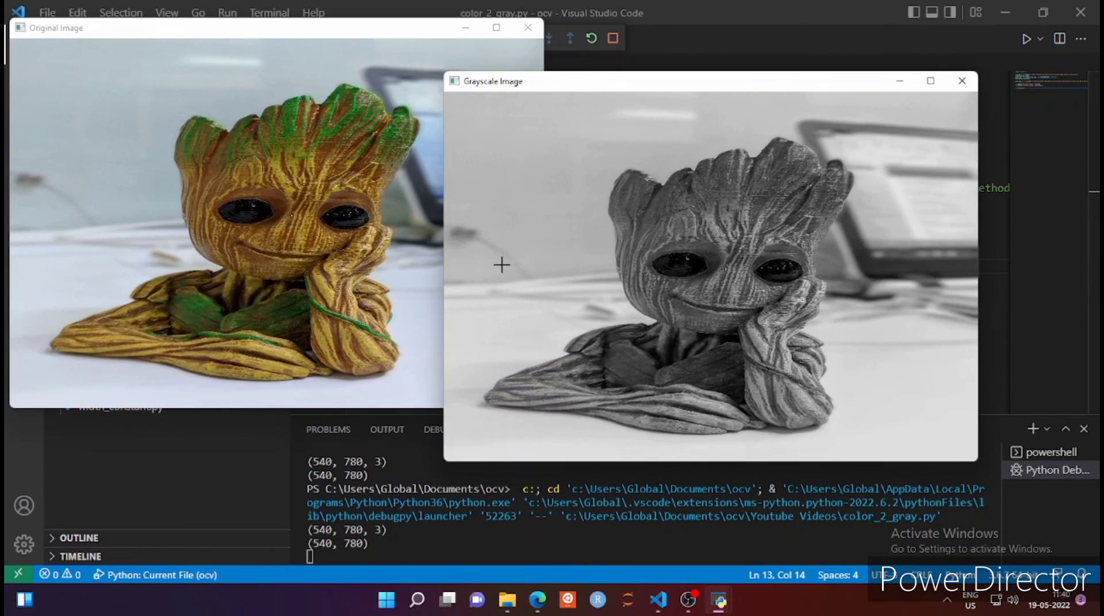
mouse_move(501, 94)
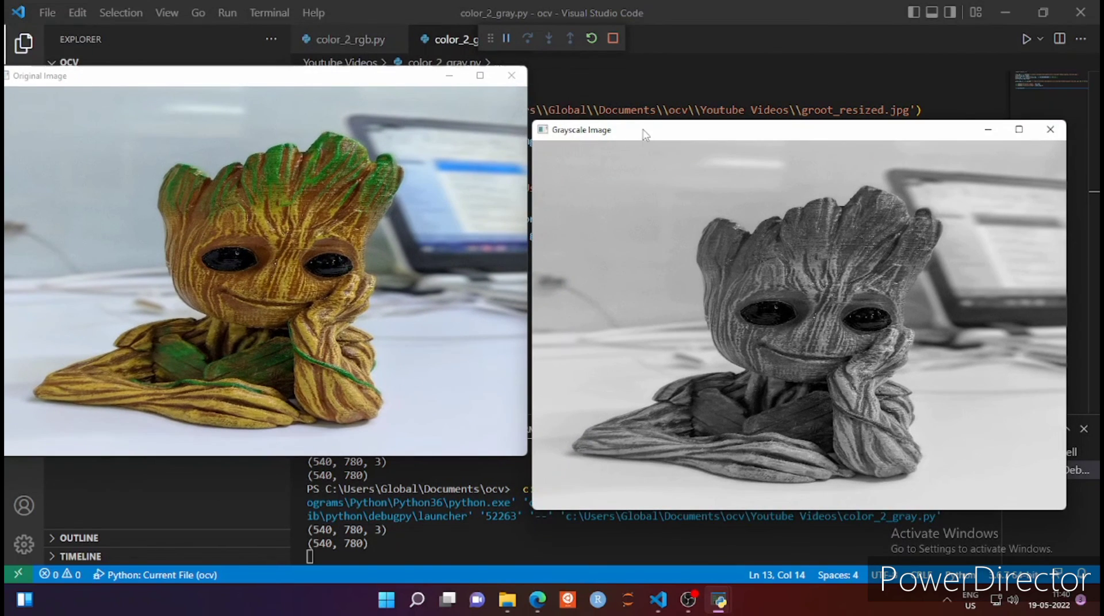
mouse_move(636, 143)
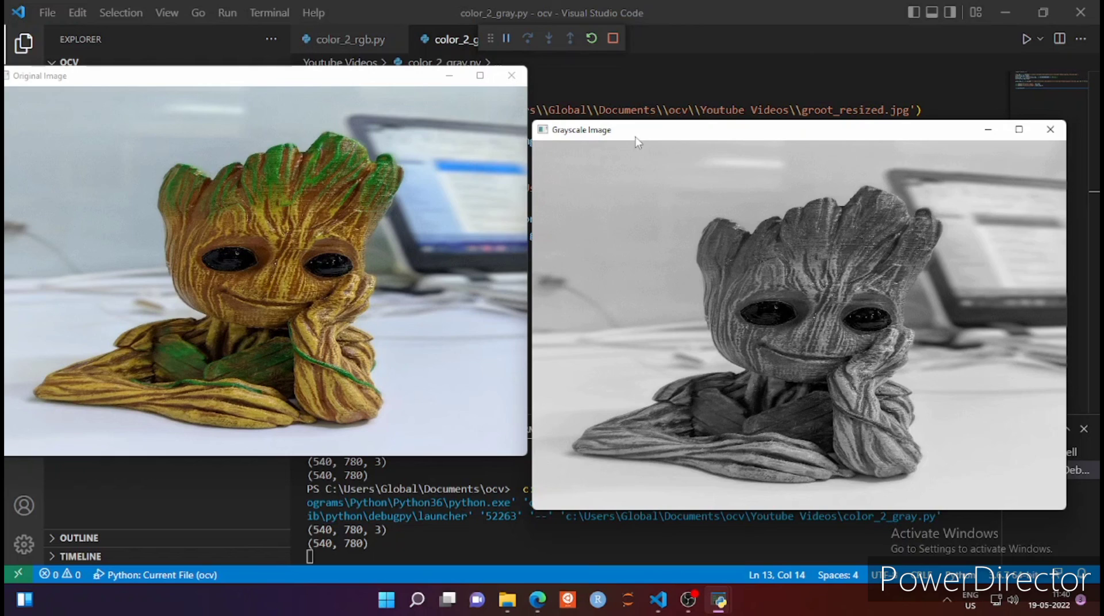
mouse_move(810, 160)
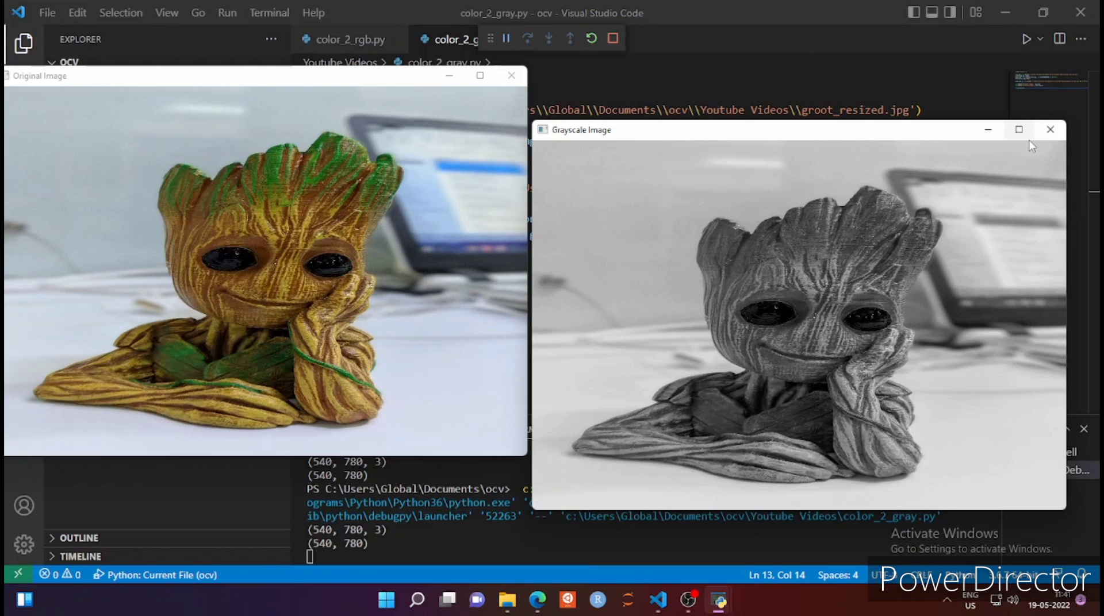
mouse_move(1049, 129)
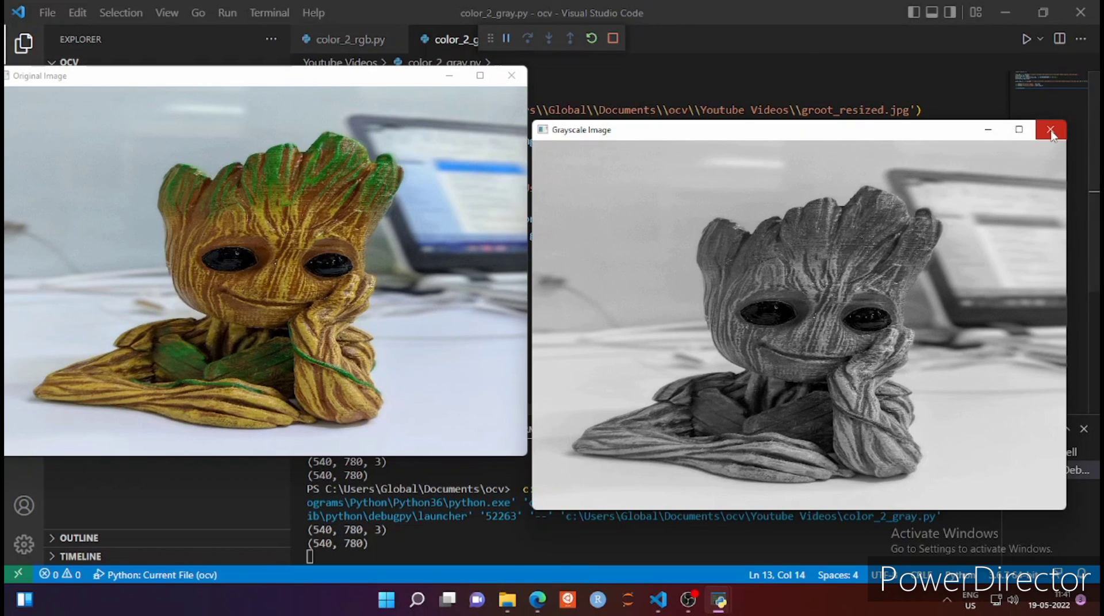
mouse_move(1051, 134)
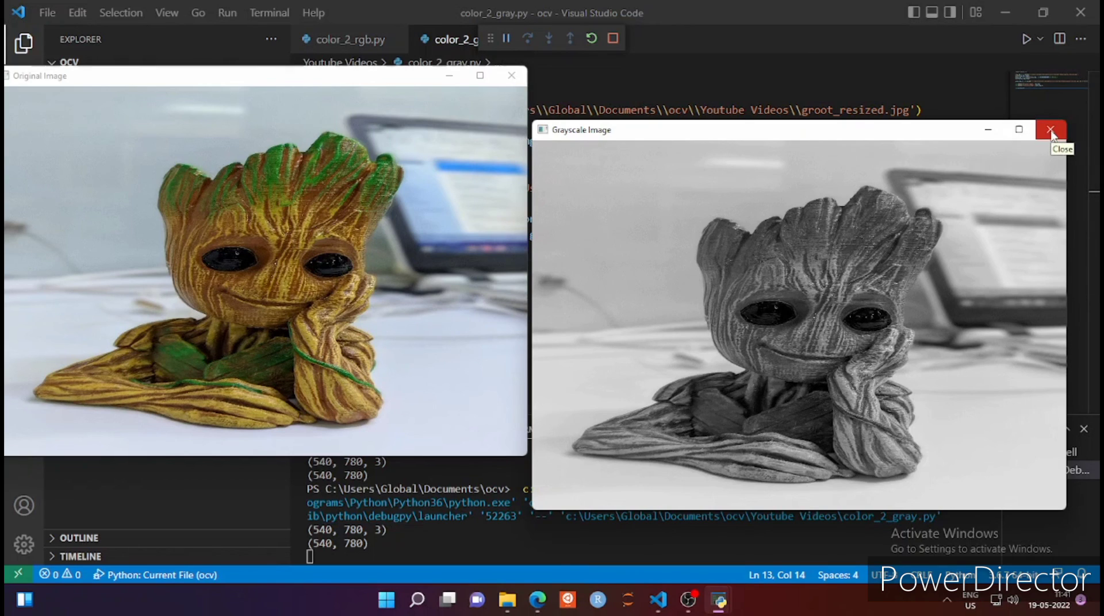
click(1051, 129)
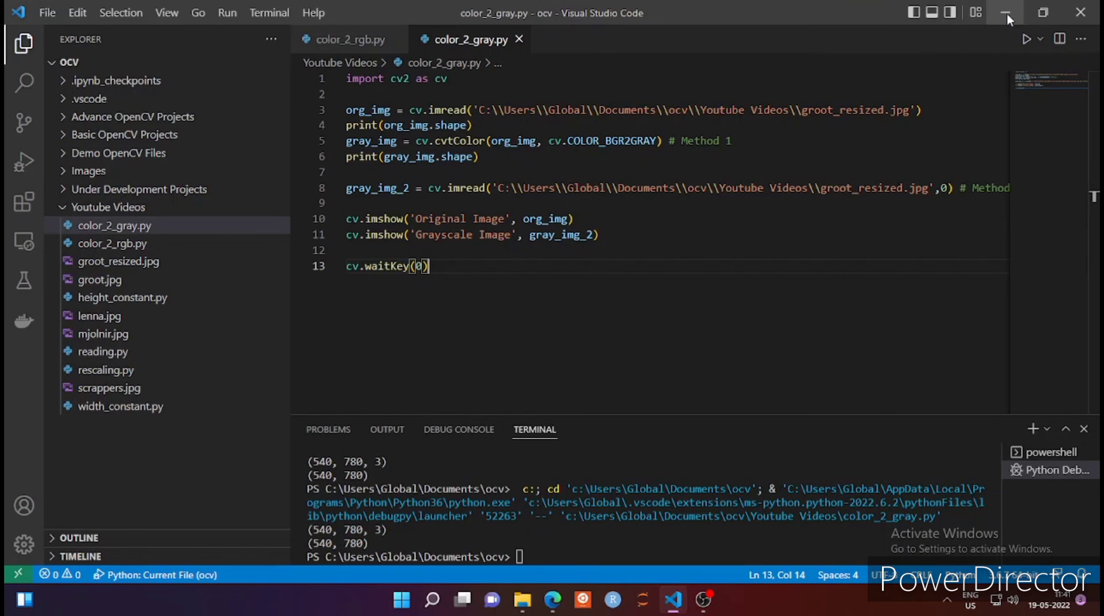
click(1006, 13)
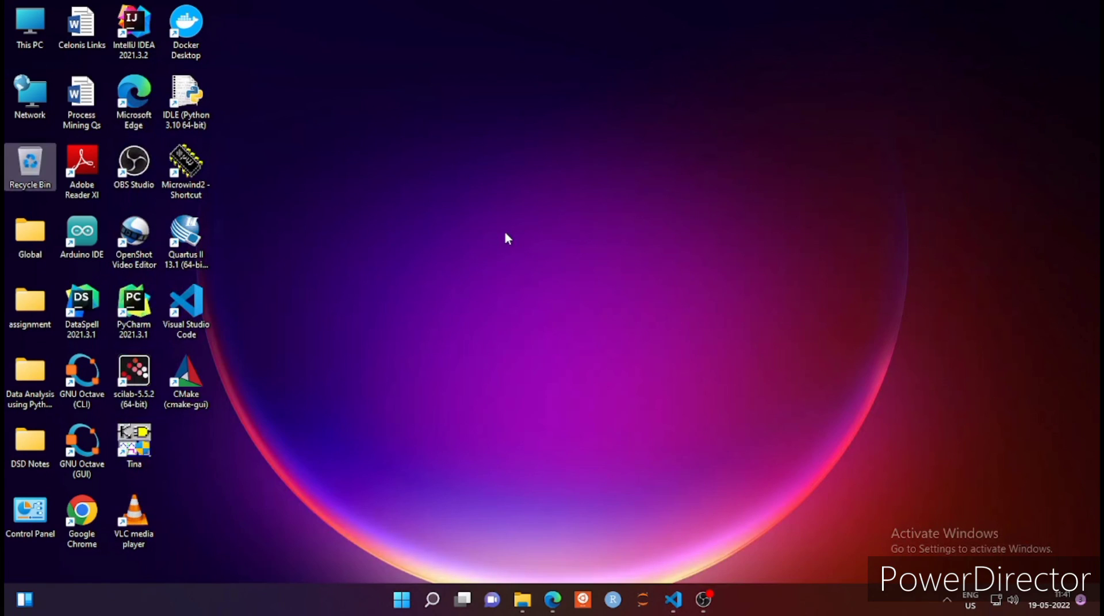